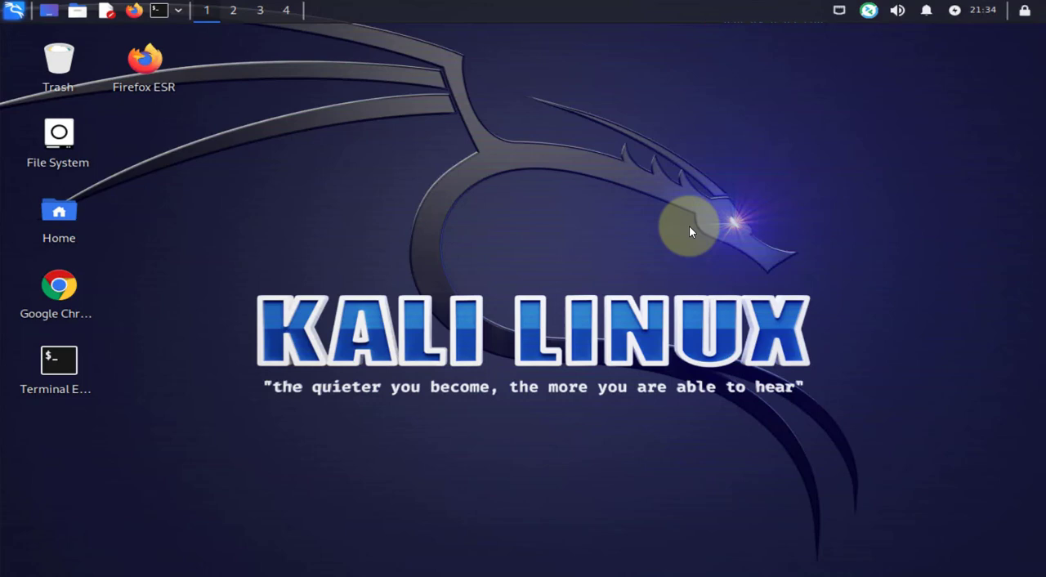
{"action": "mouse_move", "coordinate": [650, 219]}
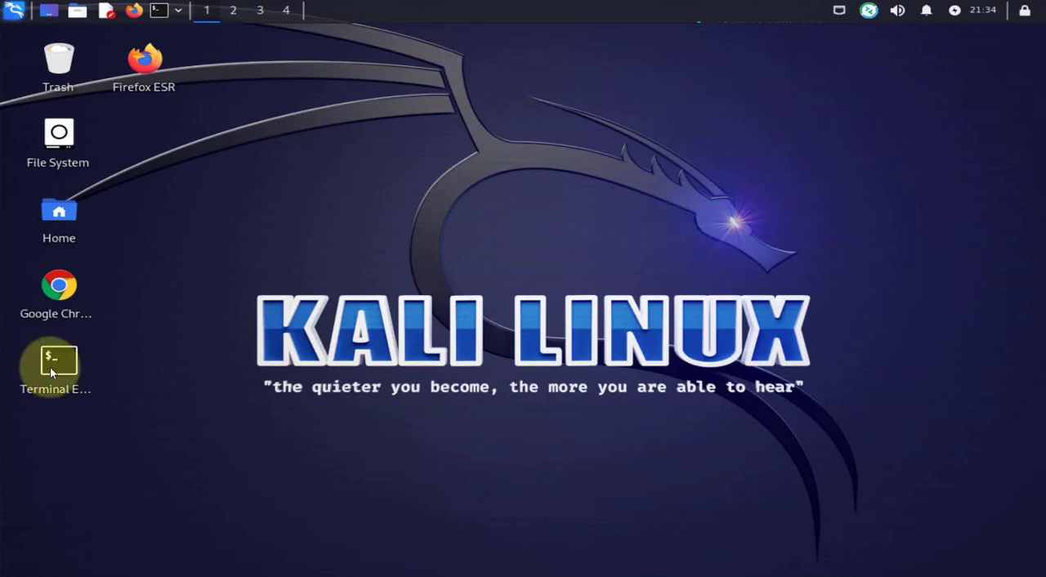
In a new terminal, run sudo apt update and install remmina with its rdp, secret and spice plugins.
{"action": "left_click", "coordinate": [59, 360]}
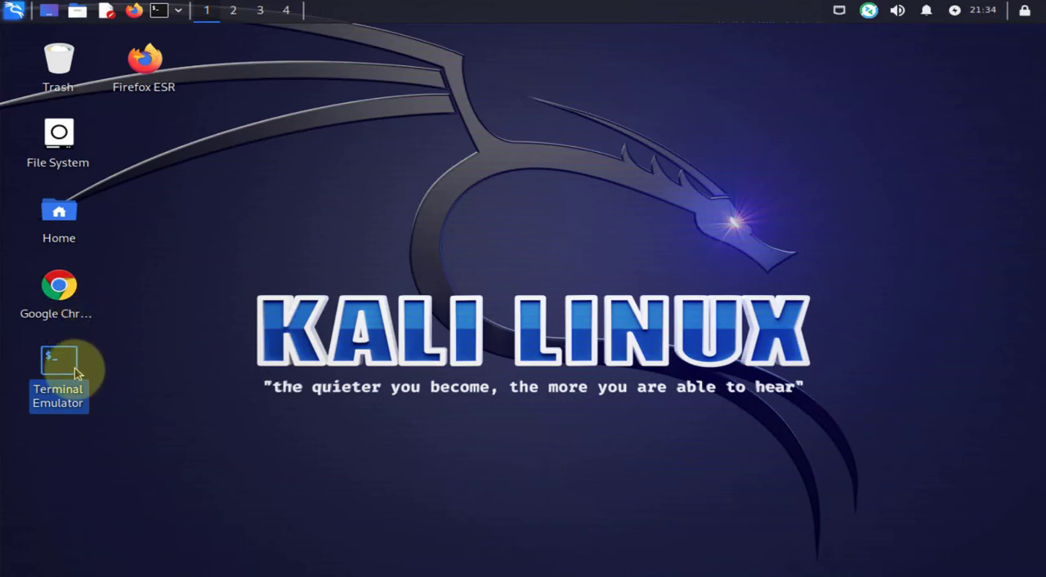
{"action": "double_click", "coordinate": [59, 375]}
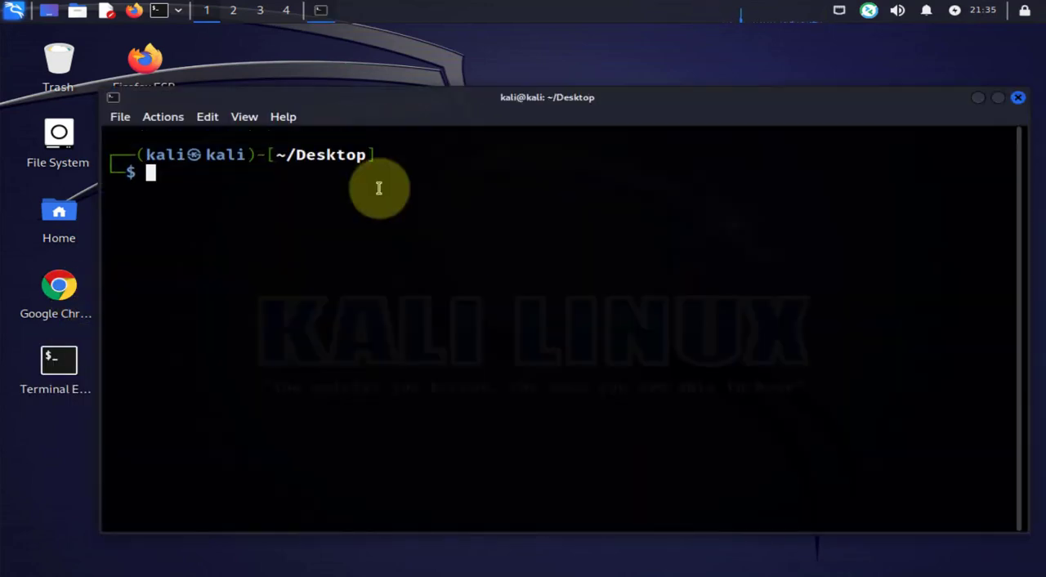
{"action": "type", "text": "sudo apt install -y remmina remmina-plugin-rdp remmina-plugin-secret remmina-plugin-spice"}
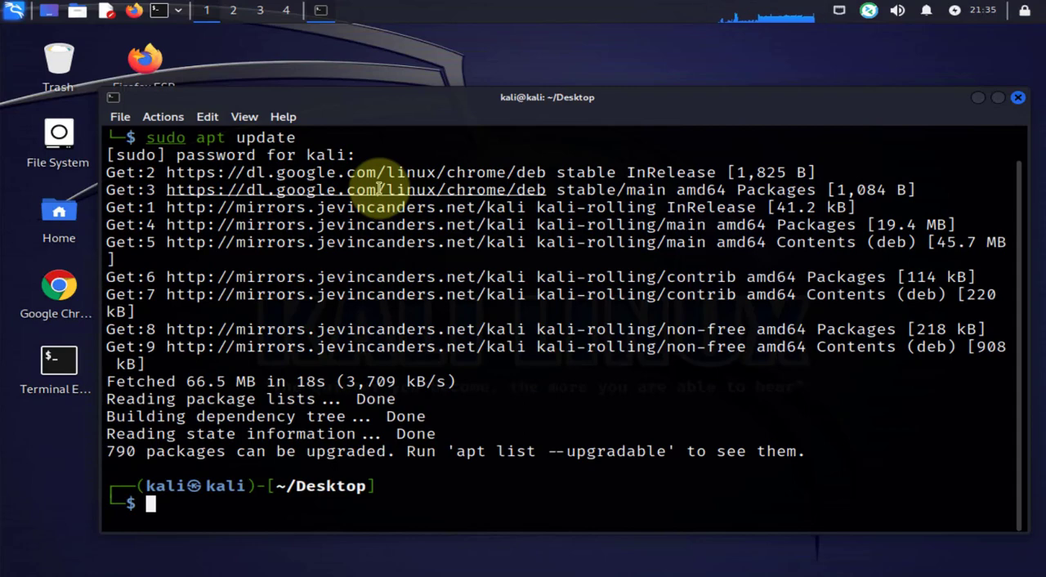
{"action": "type", "text": "sudo apt update"}
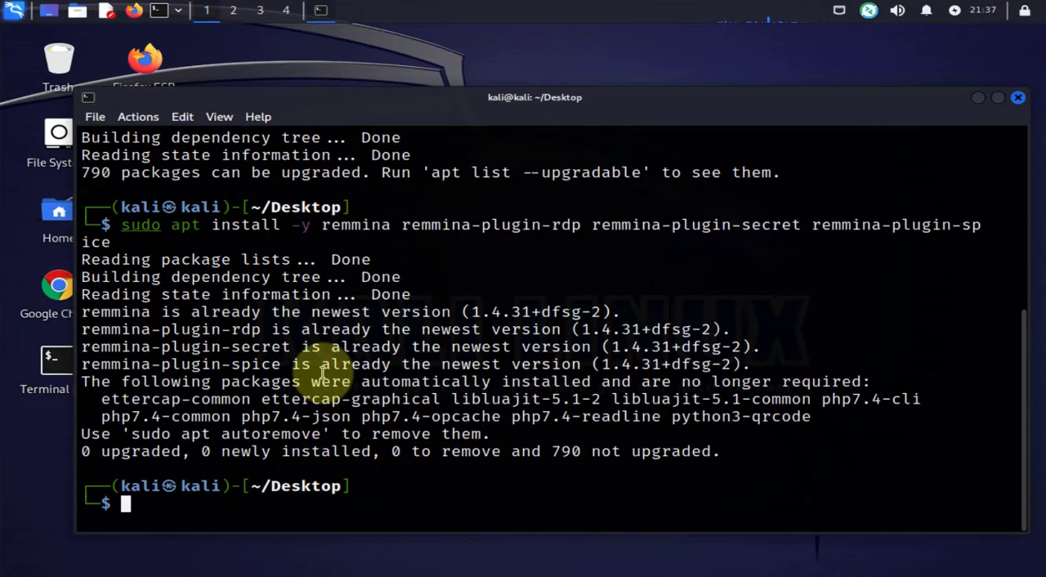
Run remmina from the prompt so the client window listing Test Connection appears.
{"action": "type", "text": "remmina"}
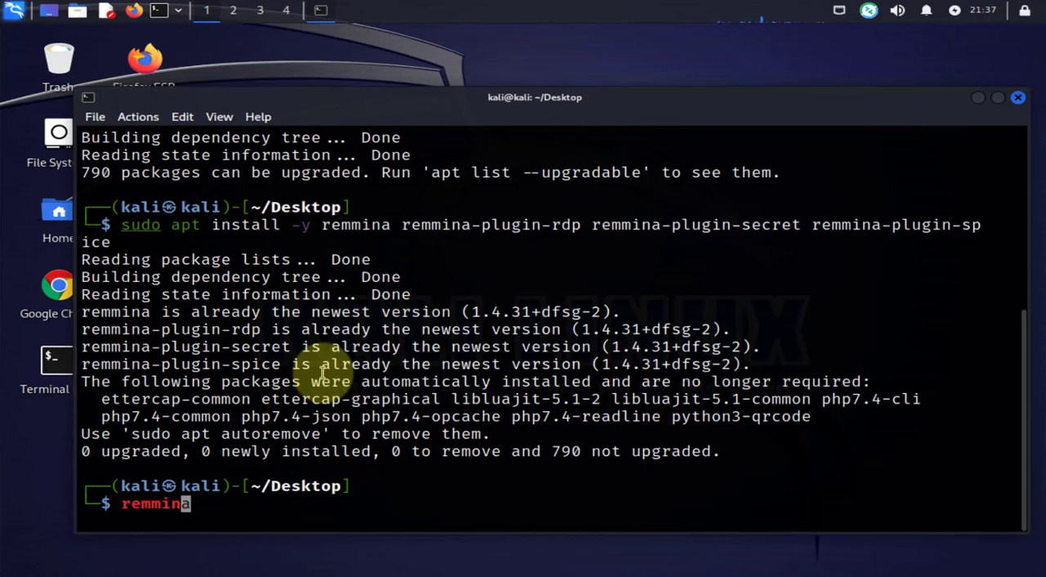
{"action": "key", "text": "Return"}
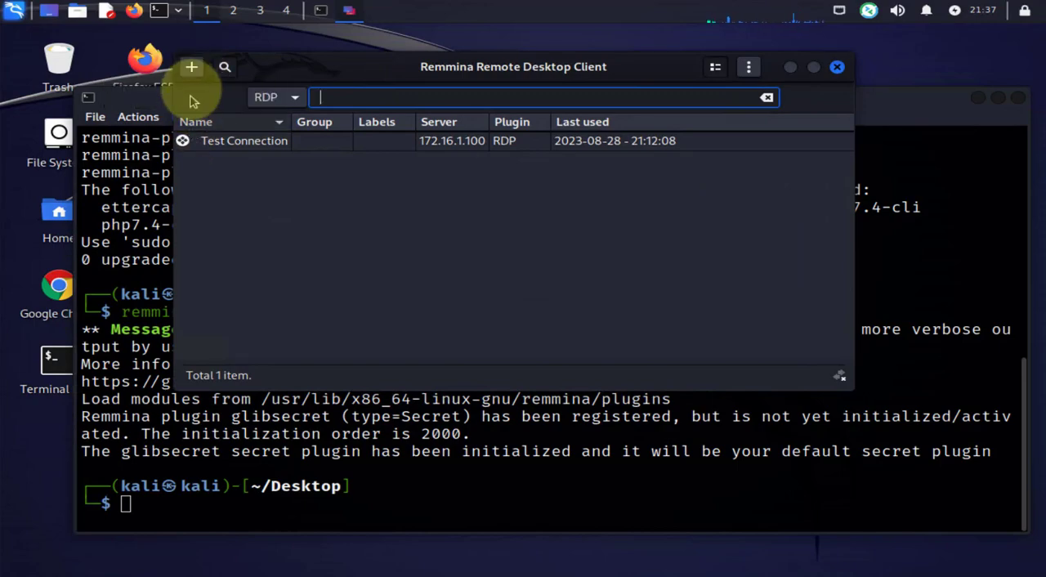
Create a new RDP connection profile named Test Connection 2.
{"action": "left_click", "coordinate": [191, 67]}
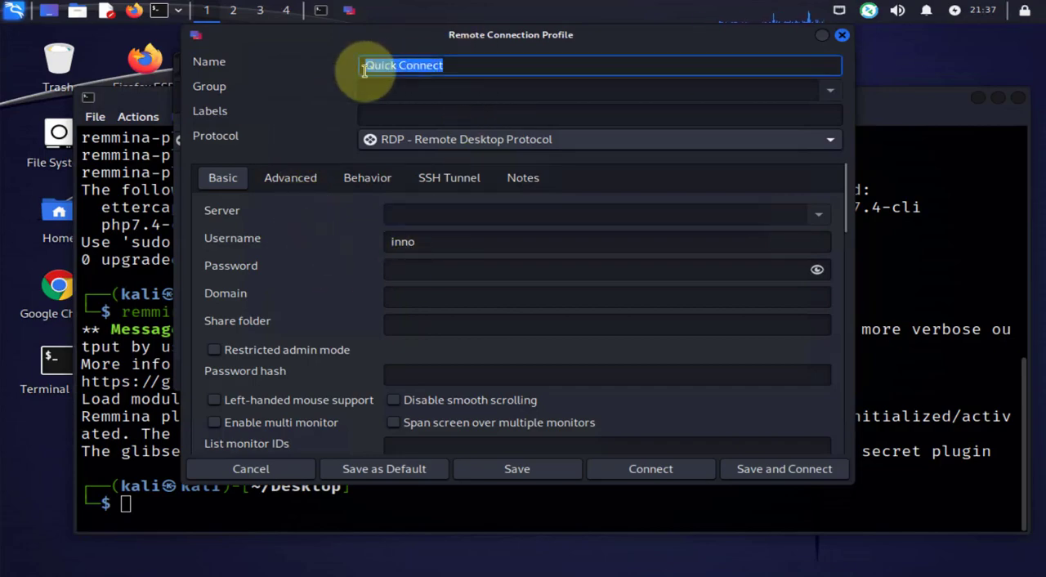
{"action": "type", "text": "T"}
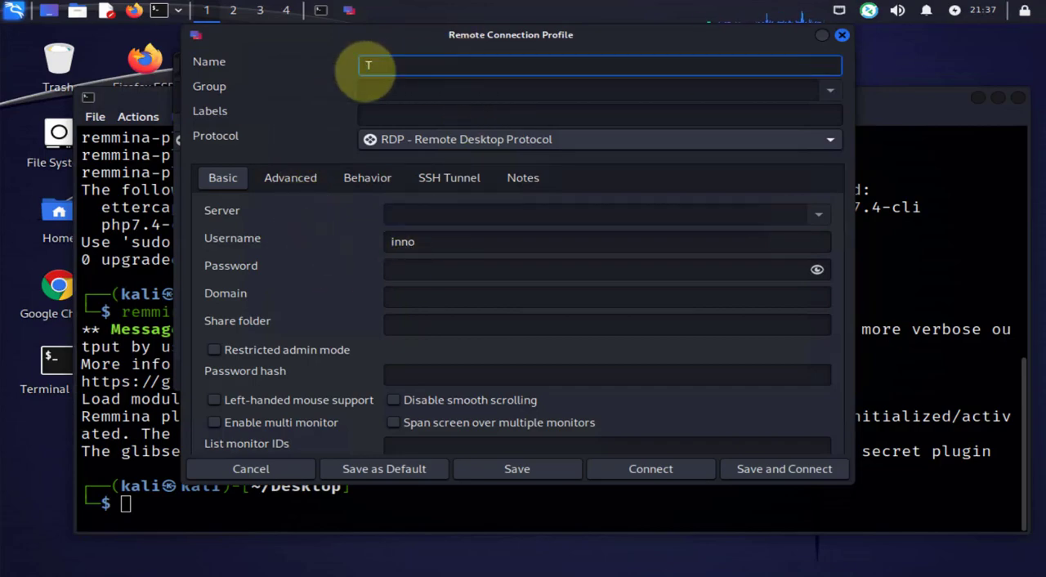
{"action": "type", "text": "est"}
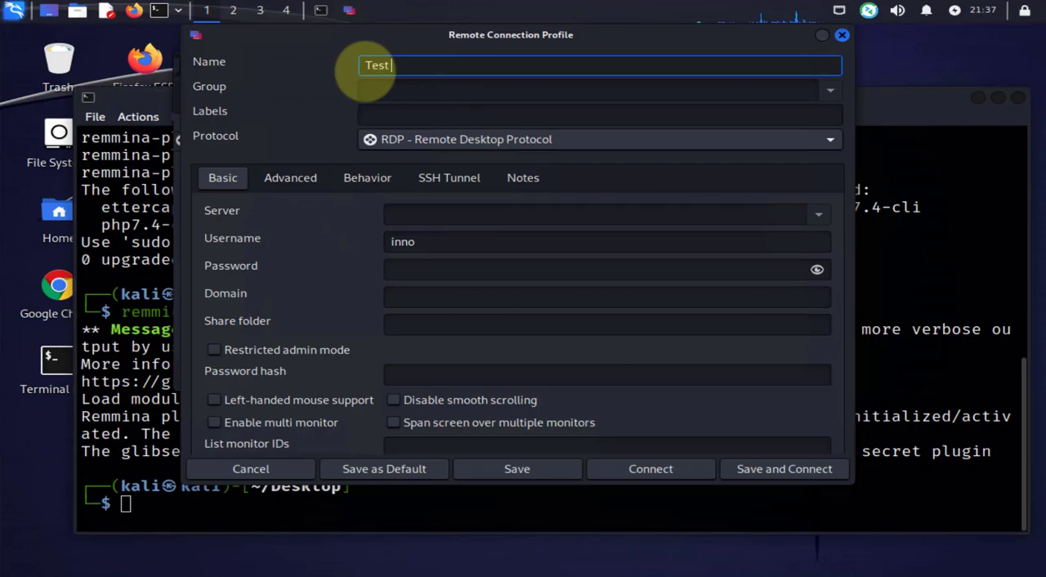
{"action": "type", "text": "Connection"}
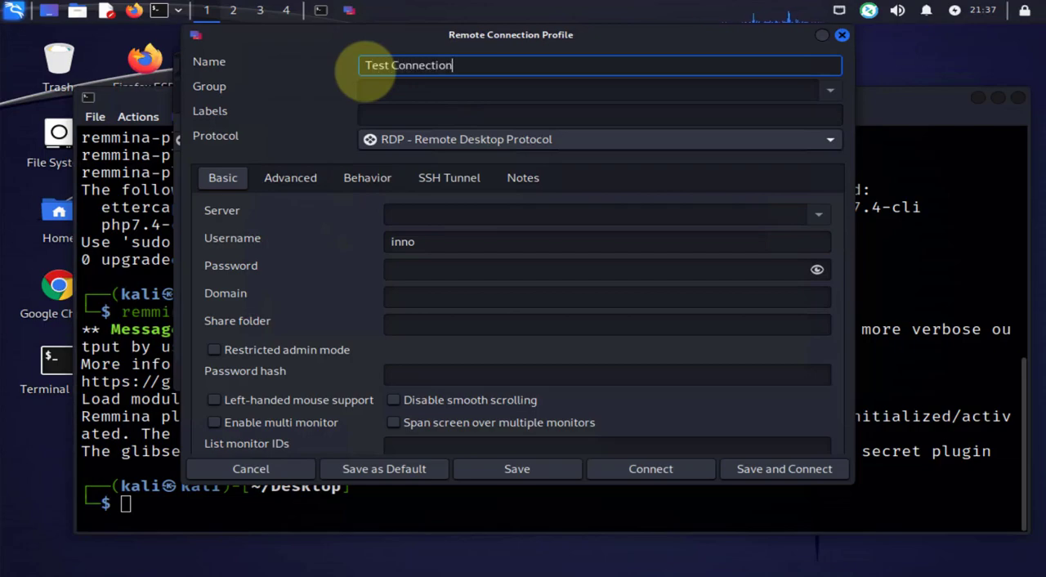
{"action": "type", "text": "2"}
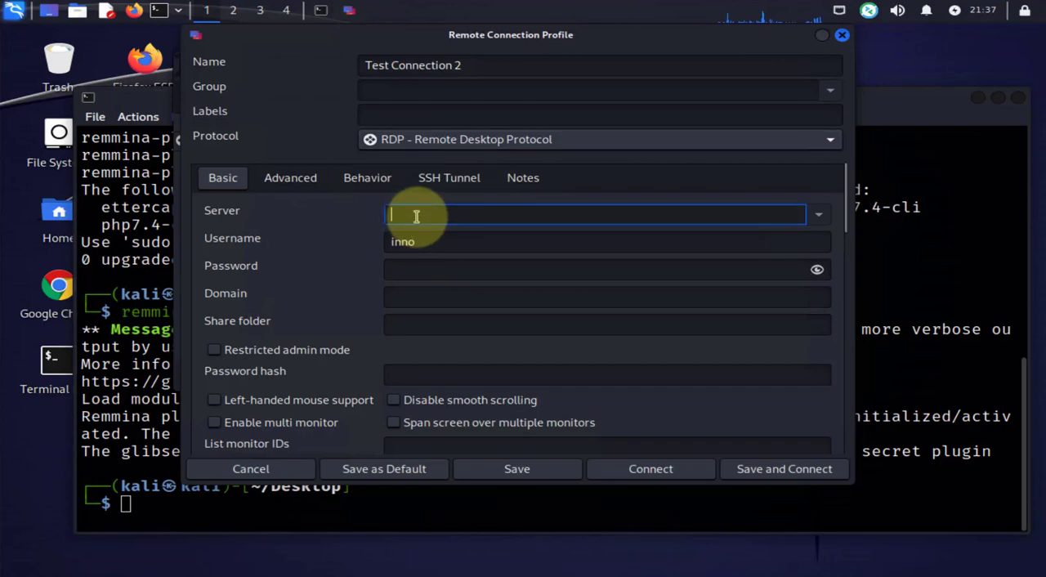
{"action": "mouse_move", "coordinate": [470, 169]}
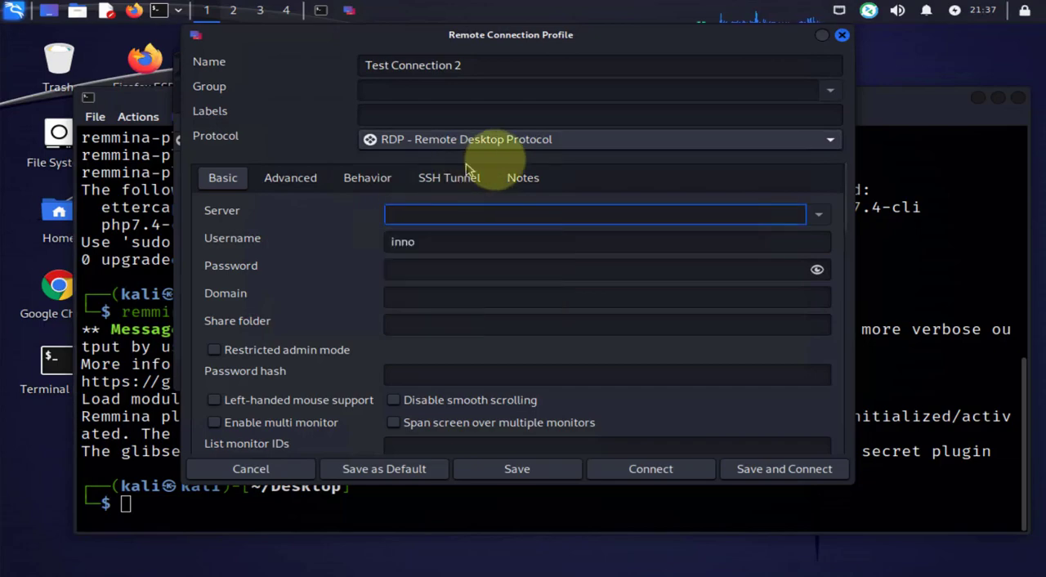
Enter inno as the profile's login username.
{"action": "left_click", "coordinate": [605, 242]}
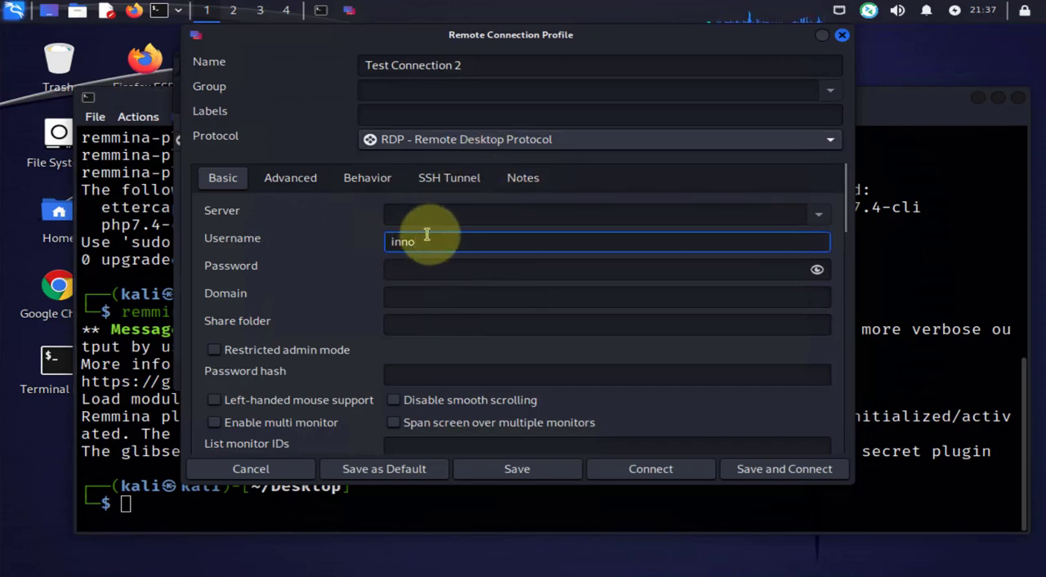
{"action": "mouse_move", "coordinate": [506, 209]}
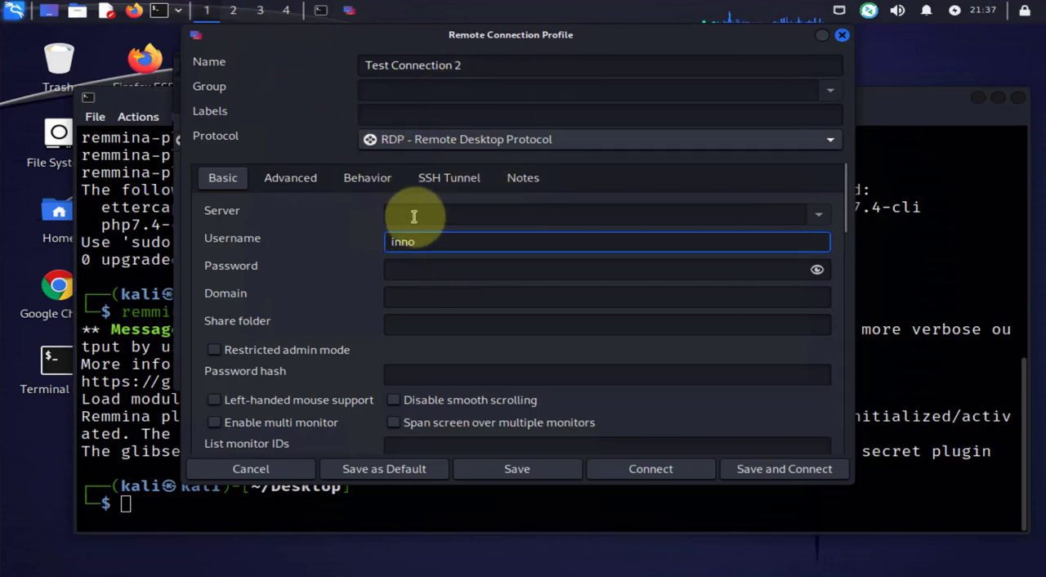
{"action": "left_click", "coordinate": [604, 214]}
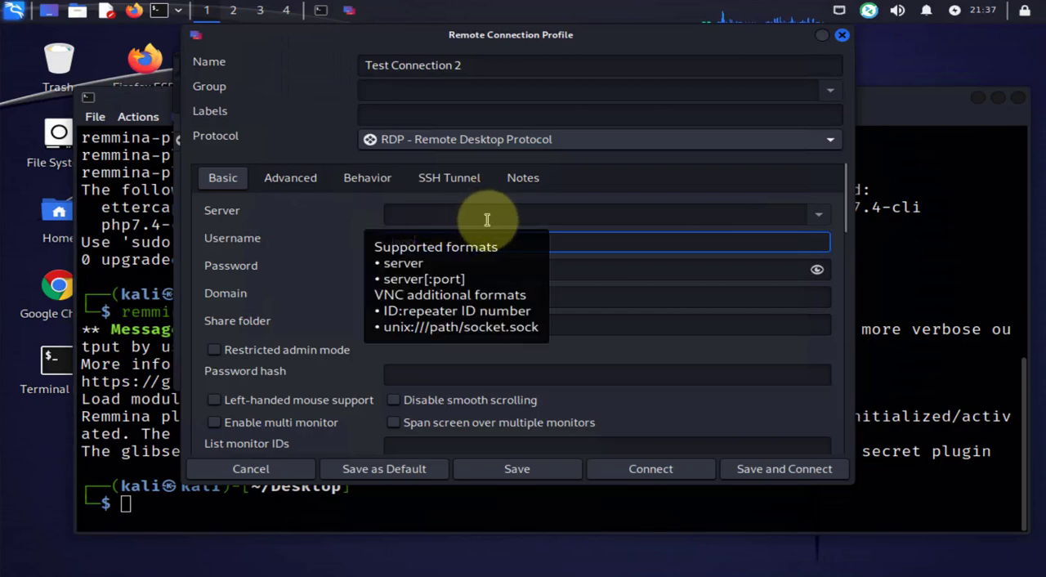
{"action": "type", "text": "inno"}
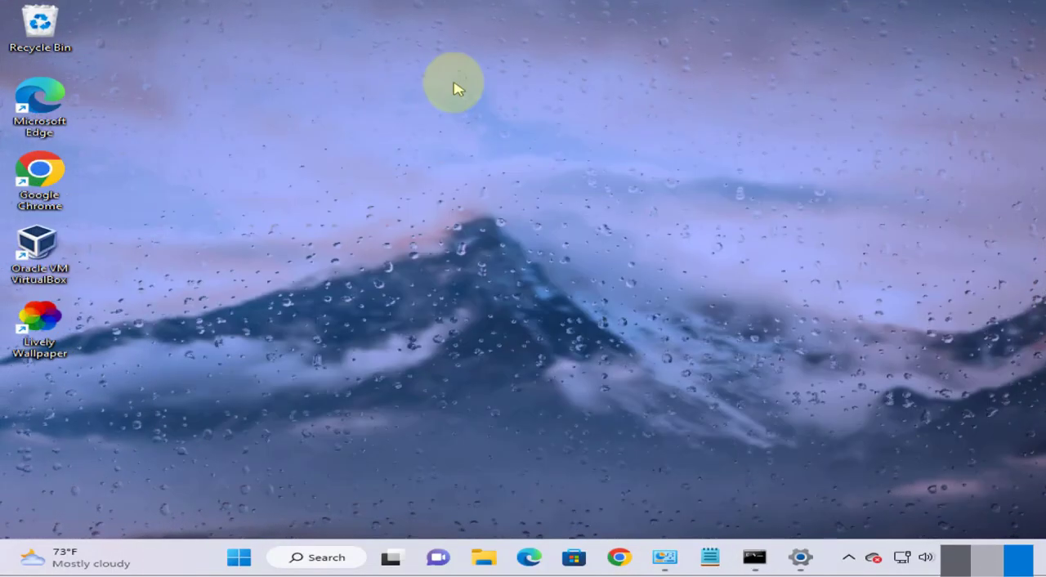
{"action": "mouse_move", "coordinate": [187, 30]}
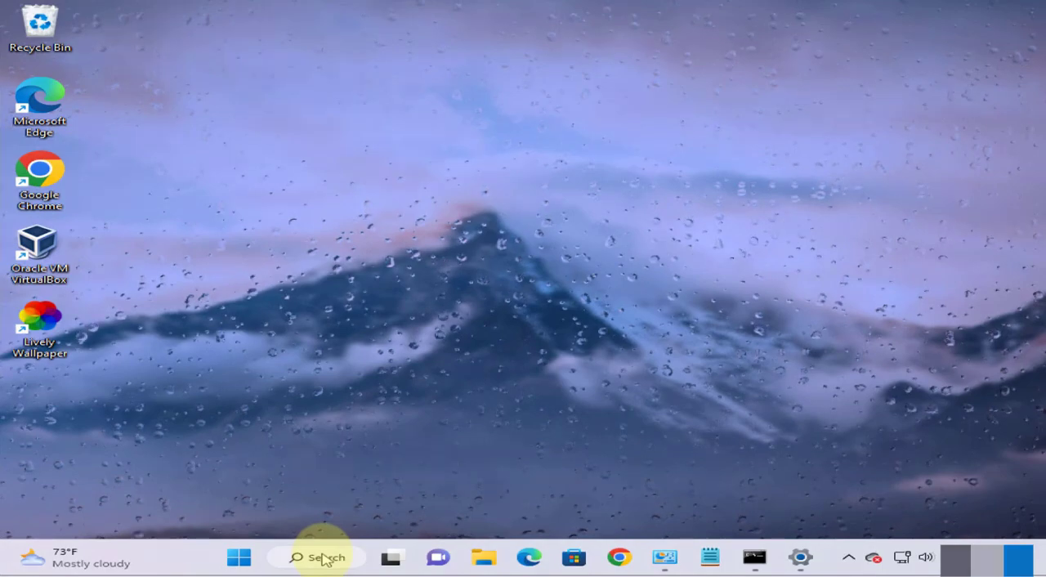
From Windows Settings search 'remote', reach the Remote Desktop page showing it turned on for innotechtips.
{"action": "left_click", "coordinate": [801, 557]}
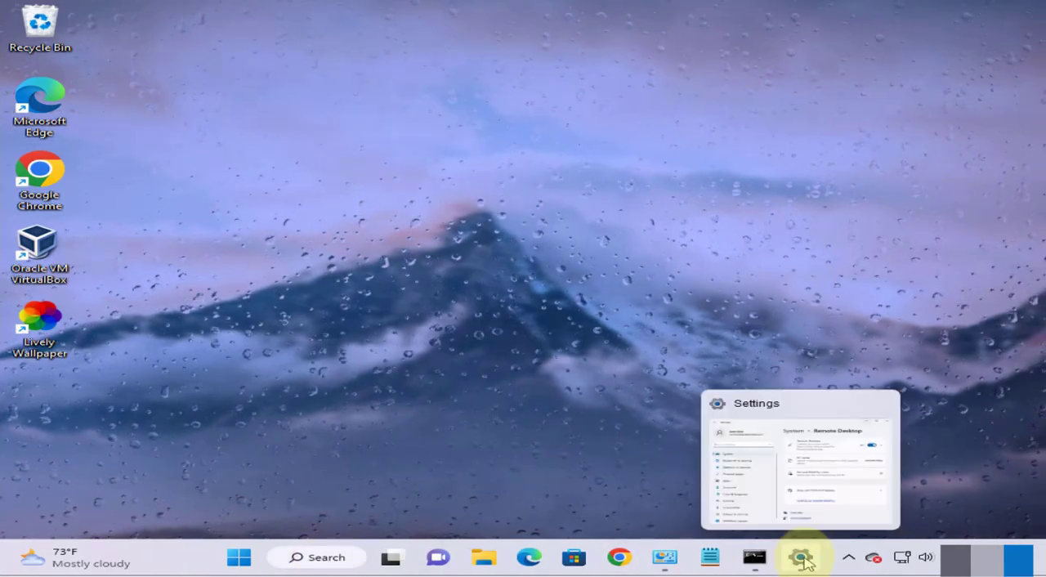
{"action": "left_click", "coordinate": [801, 556]}
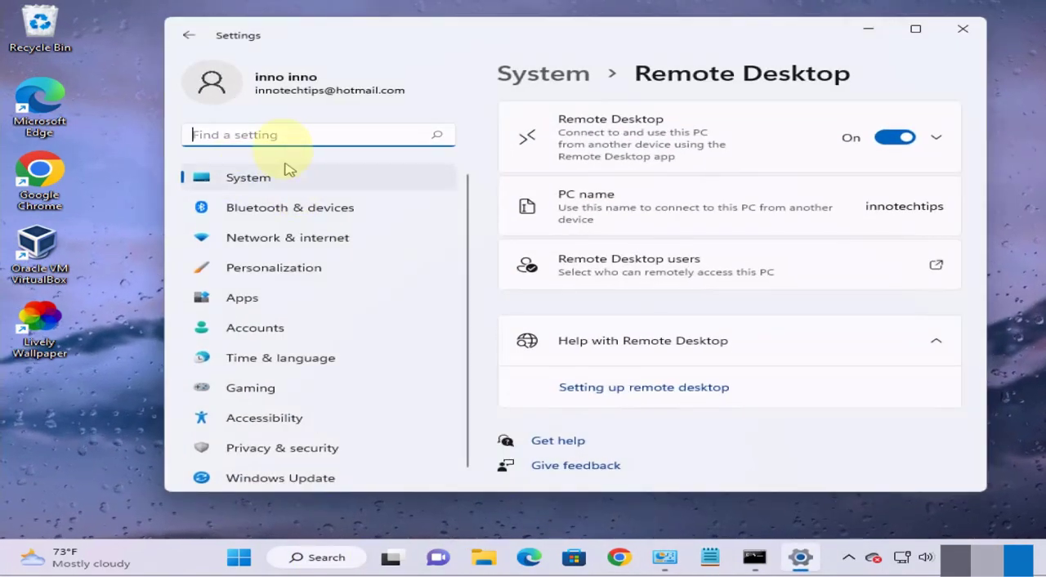
{"action": "type", "text": "remo"}
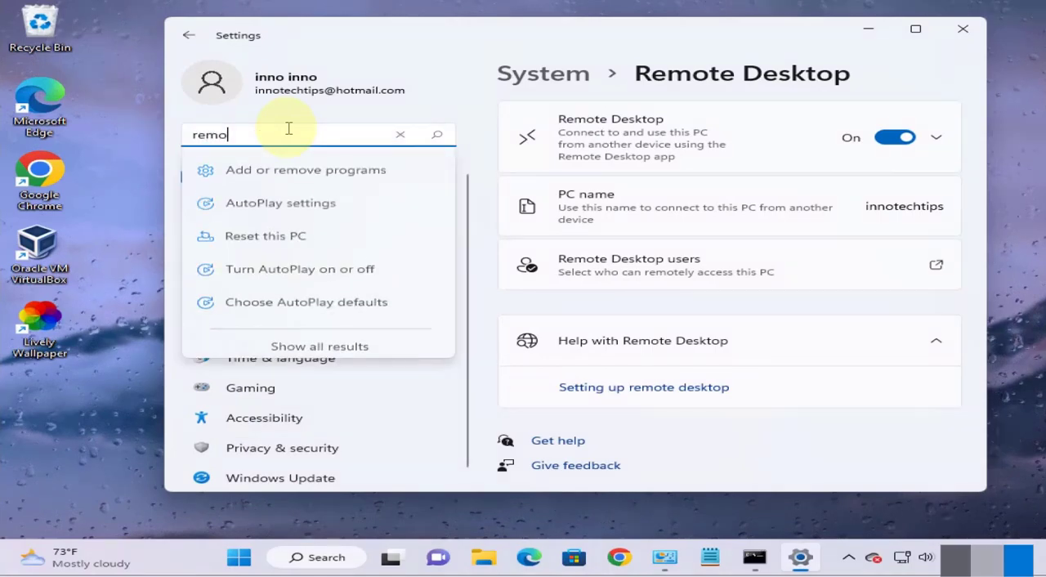
{"action": "type", "text": "e"}
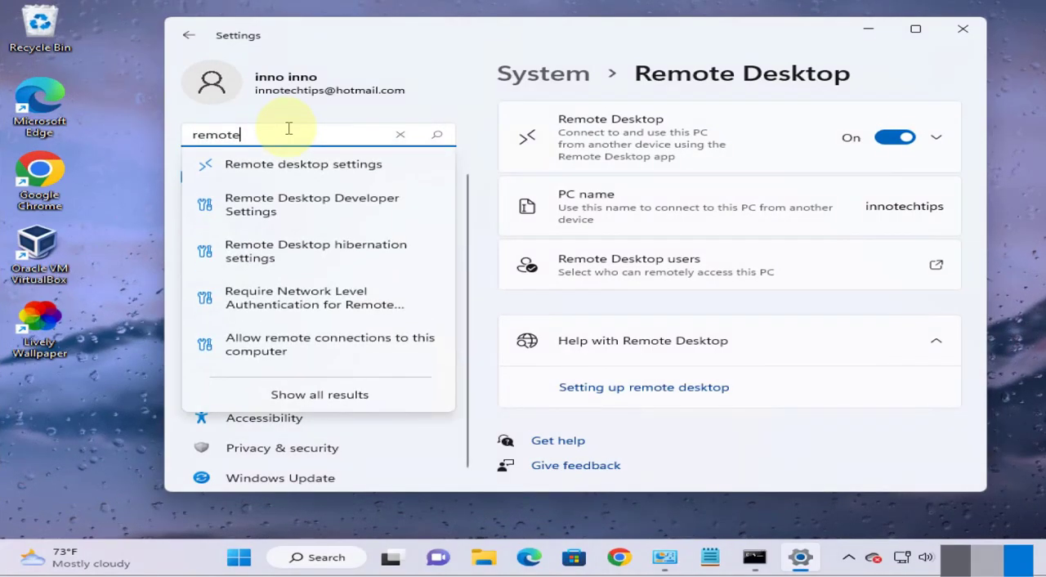
{"action": "left_click", "coordinate": [399, 134]}
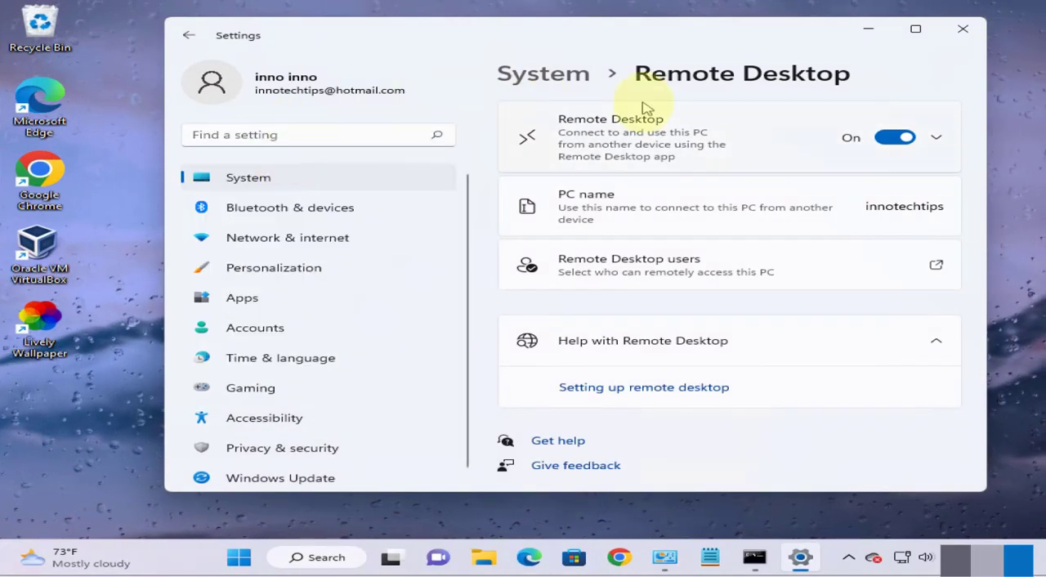
{"action": "mouse_move", "coordinate": [715, 192]}
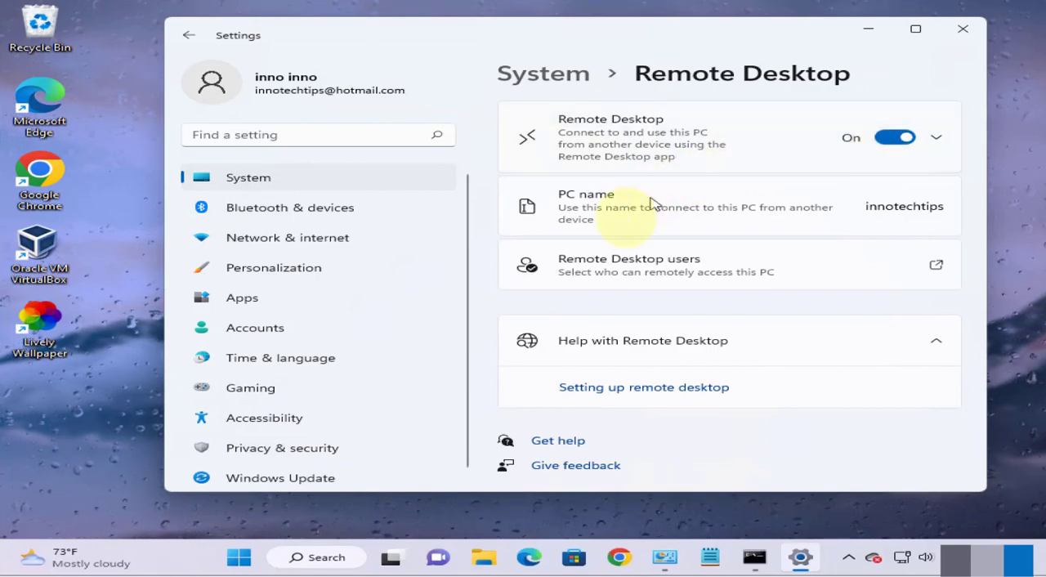
{"action": "mouse_move", "coordinate": [972, 268]}
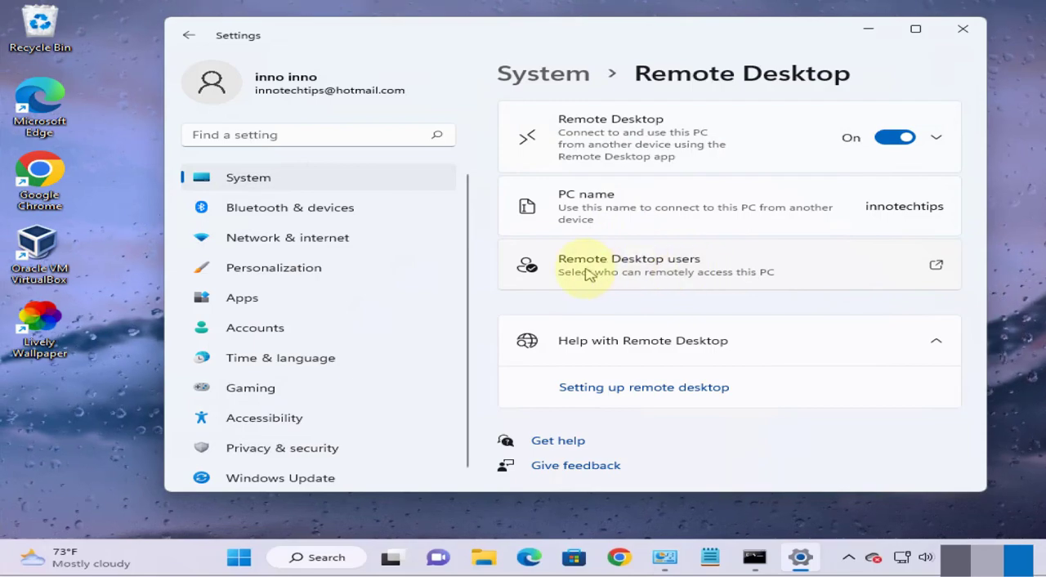
{"action": "mouse_move", "coordinate": [705, 274]}
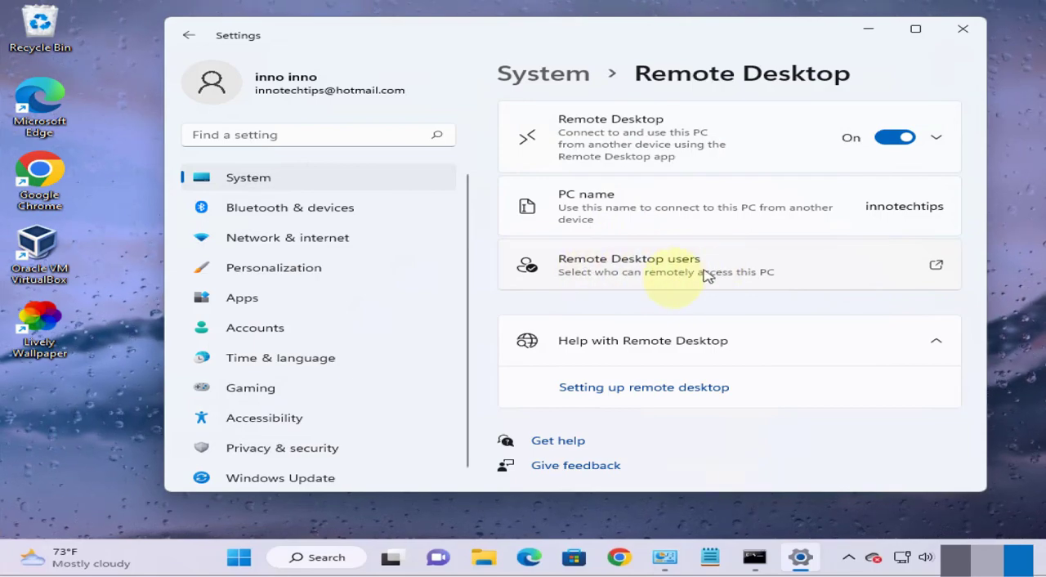
{"action": "mouse_move", "coordinate": [741, 284]}
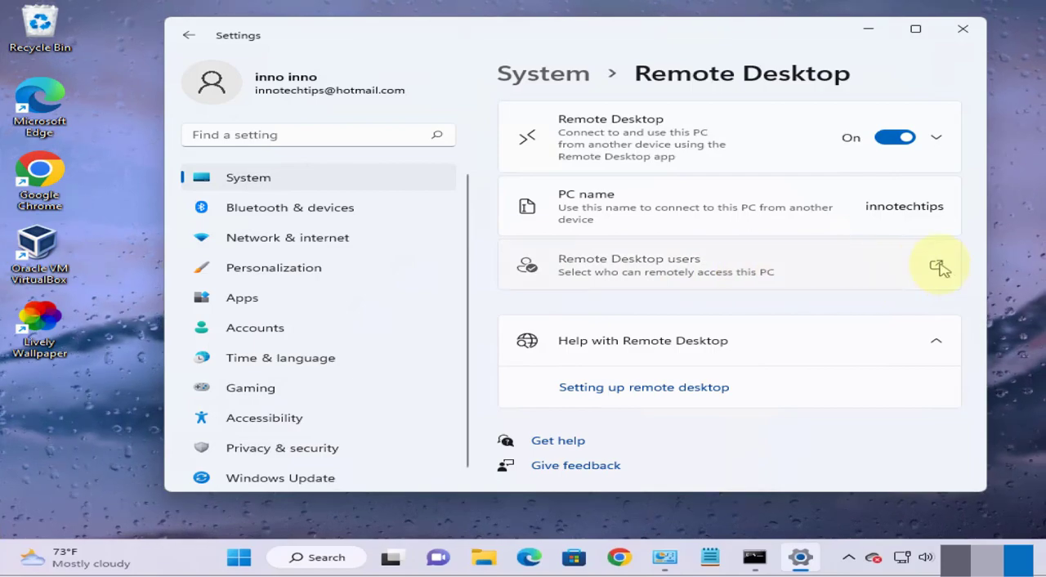
{"action": "left_click", "coordinate": [938, 264]}
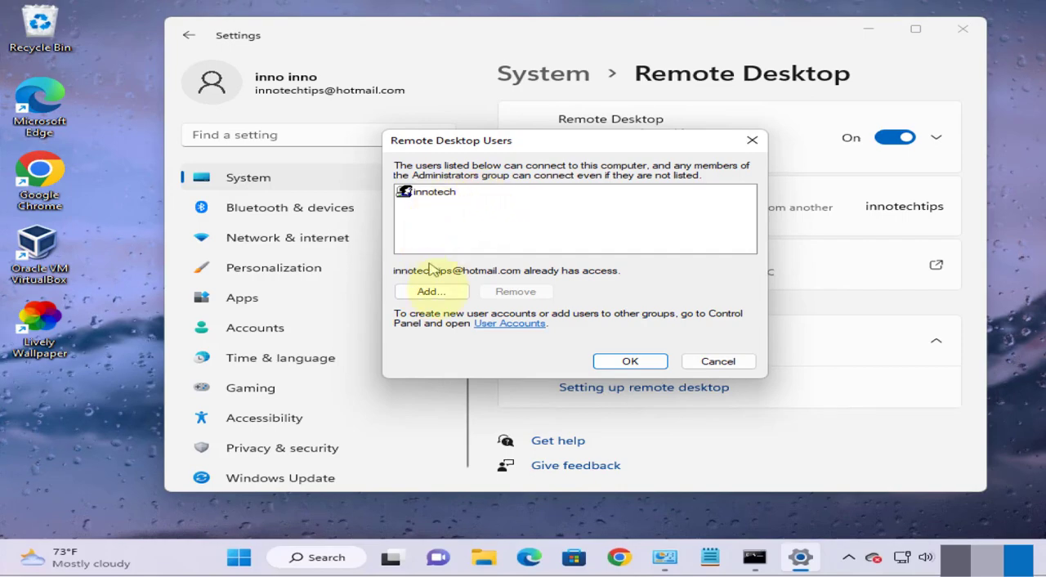
{"action": "mouse_move", "coordinate": [494, 193]}
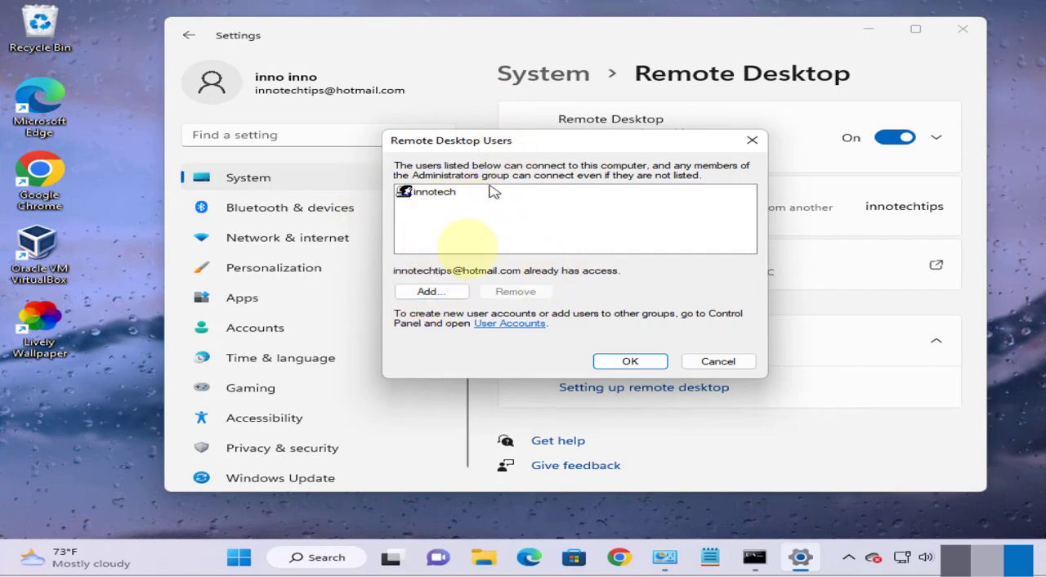
{"action": "mouse_move", "coordinate": [744, 139]}
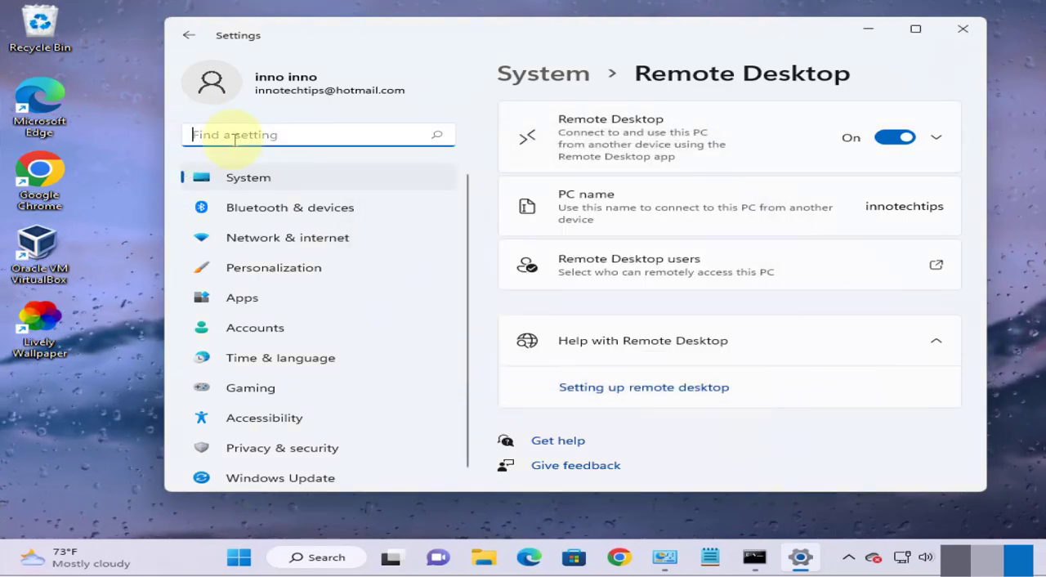
Search 'users' to reach the Accounts > Family & other users page.
{"action": "type", "text": "u"}
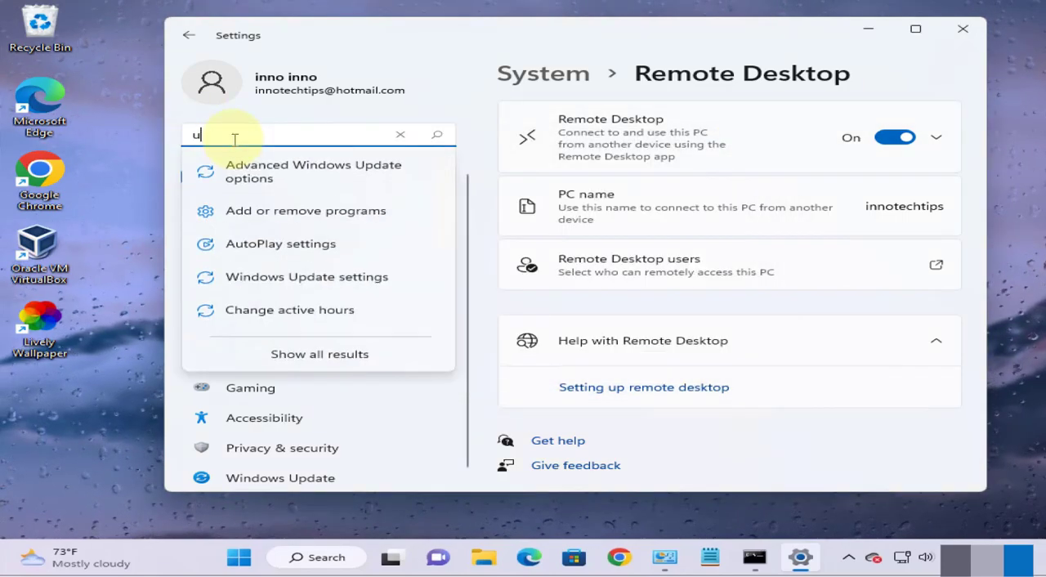
{"action": "type", "text": "sers"}
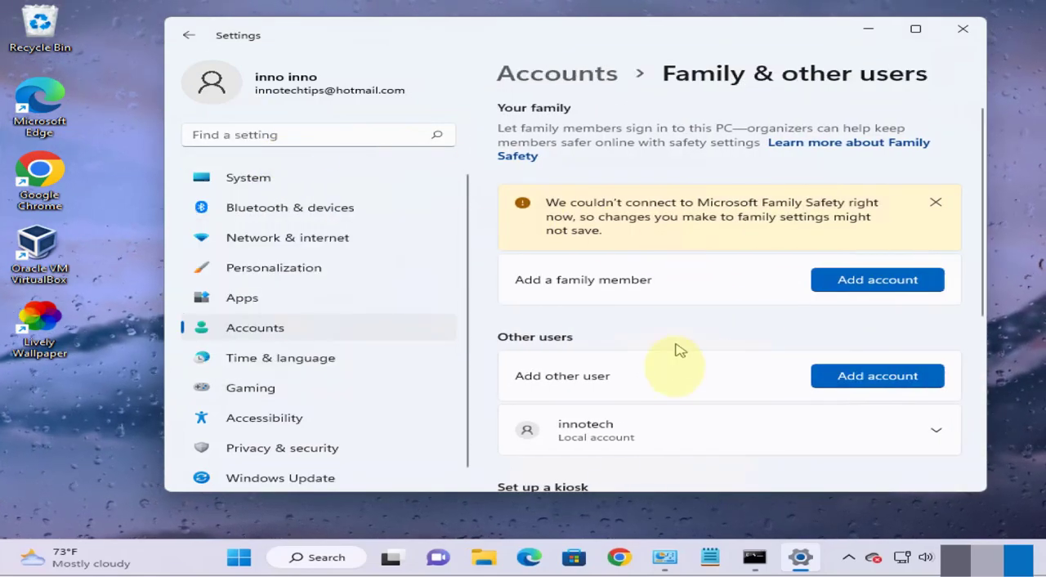
{"action": "mouse_move", "coordinate": [641, 375]}
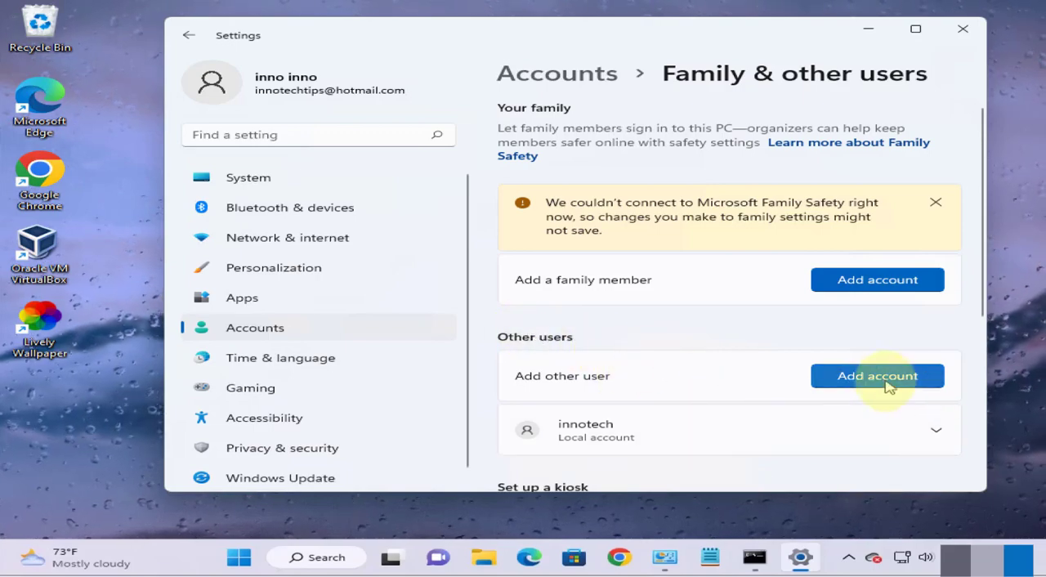
Add another user and continue without the person's sign-in information.
{"action": "left_click", "coordinate": [875, 375]}
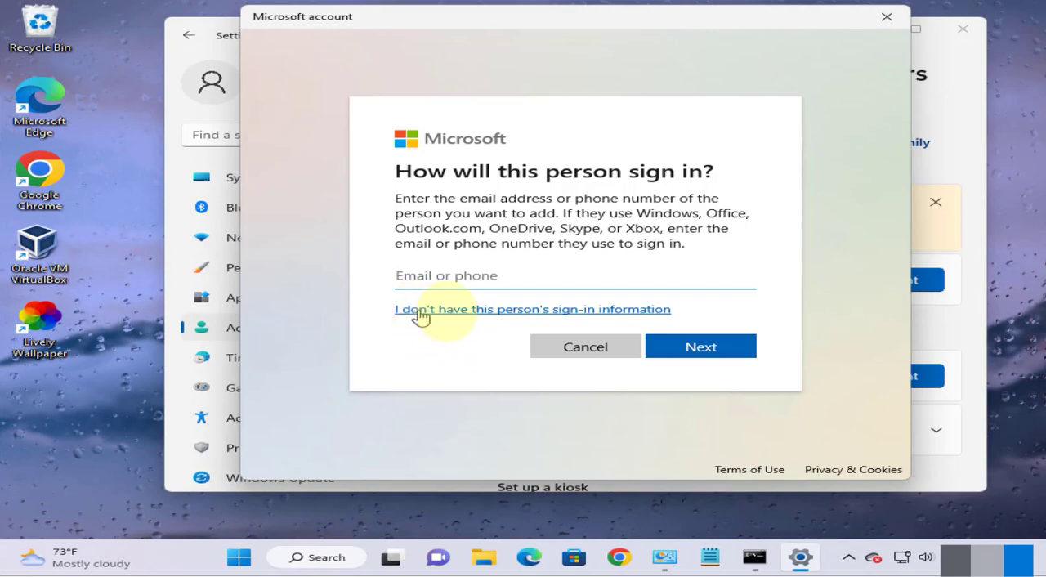
{"action": "mouse_move", "coordinate": [458, 317]}
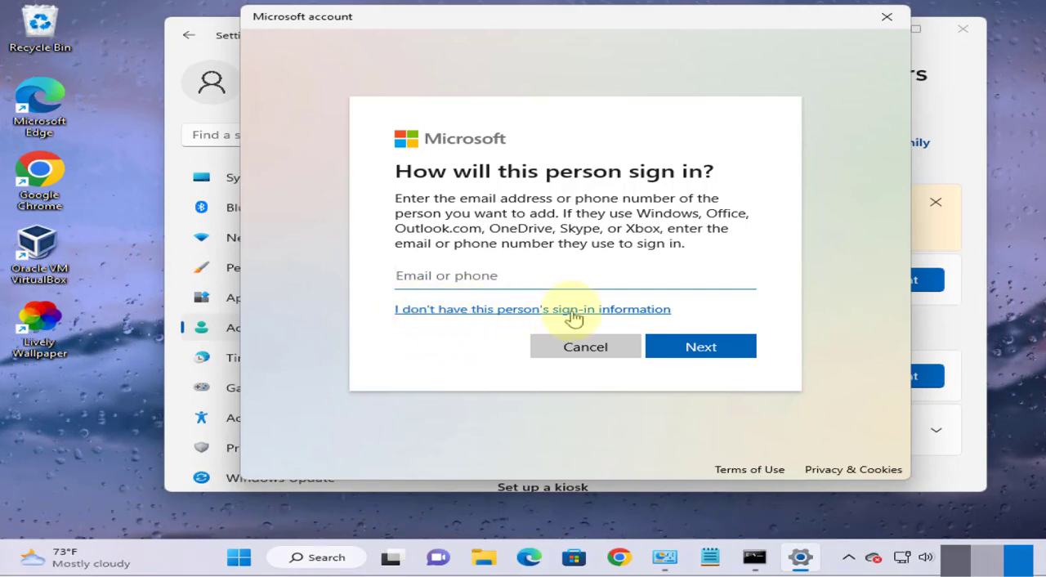
{"action": "left_click", "coordinate": [533, 309]}
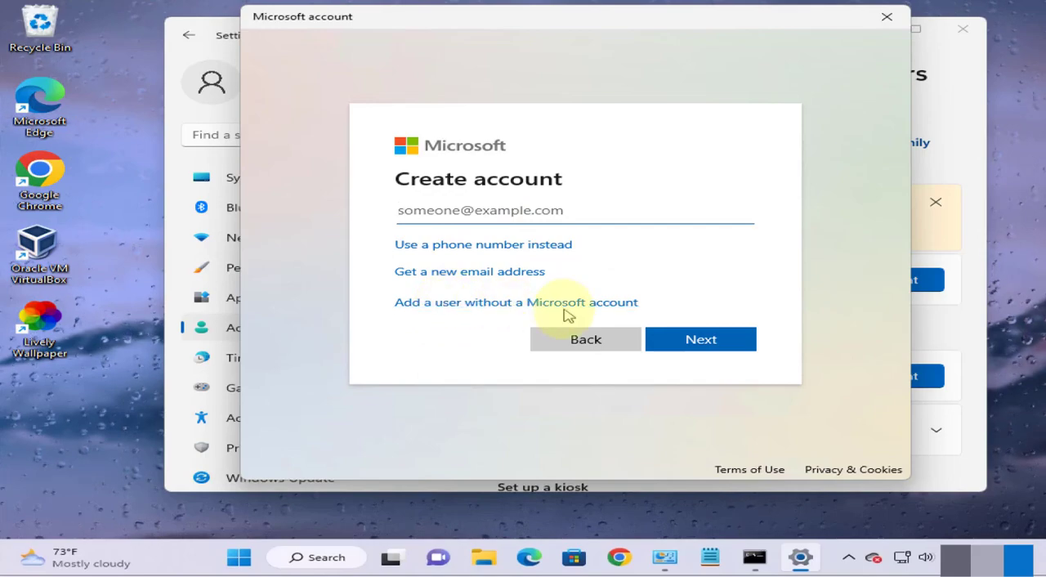
Add a user without a Microsoft account, with user name inno and password entered twice.
{"action": "left_click", "coordinate": [517, 302]}
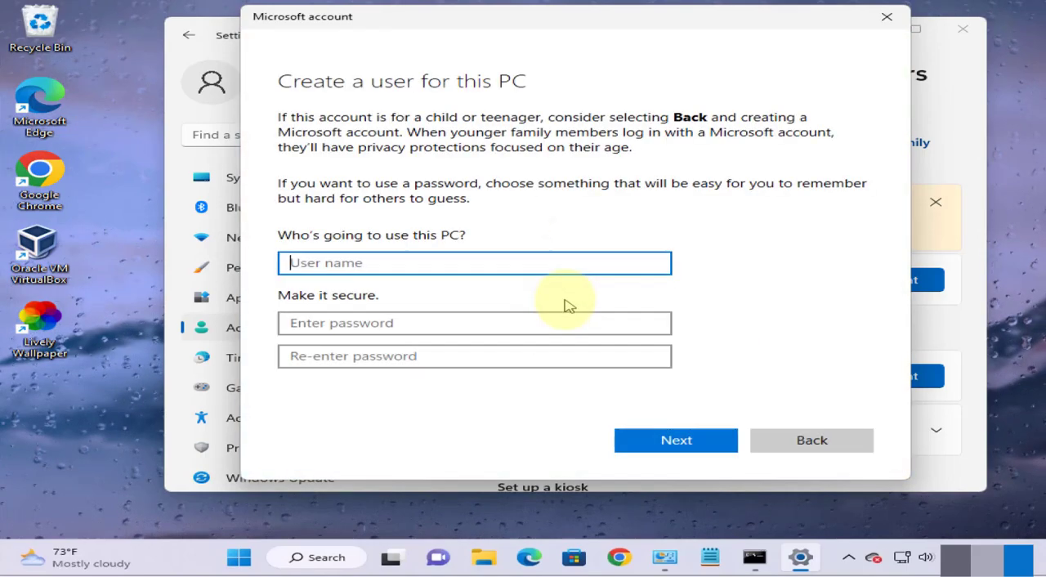
{"action": "type", "text": "inno"}
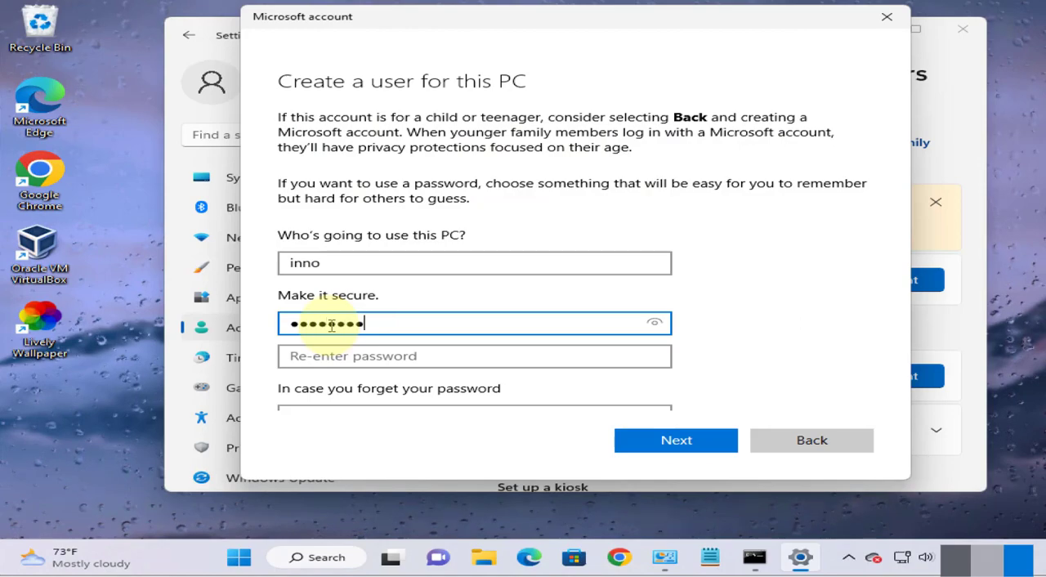
{"action": "left_click", "coordinate": [473, 356]}
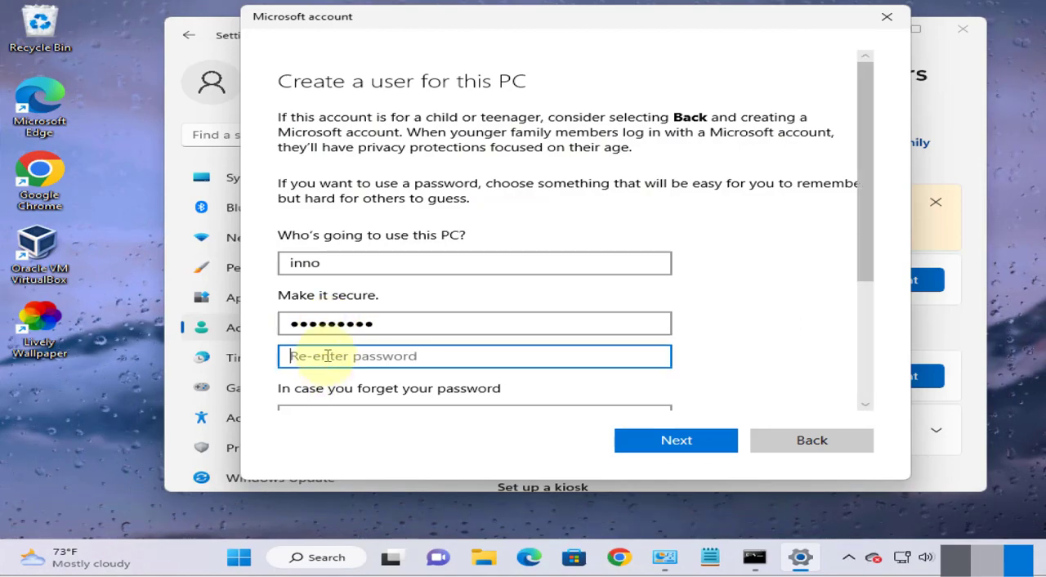
{"action": "type", "text": "password"}
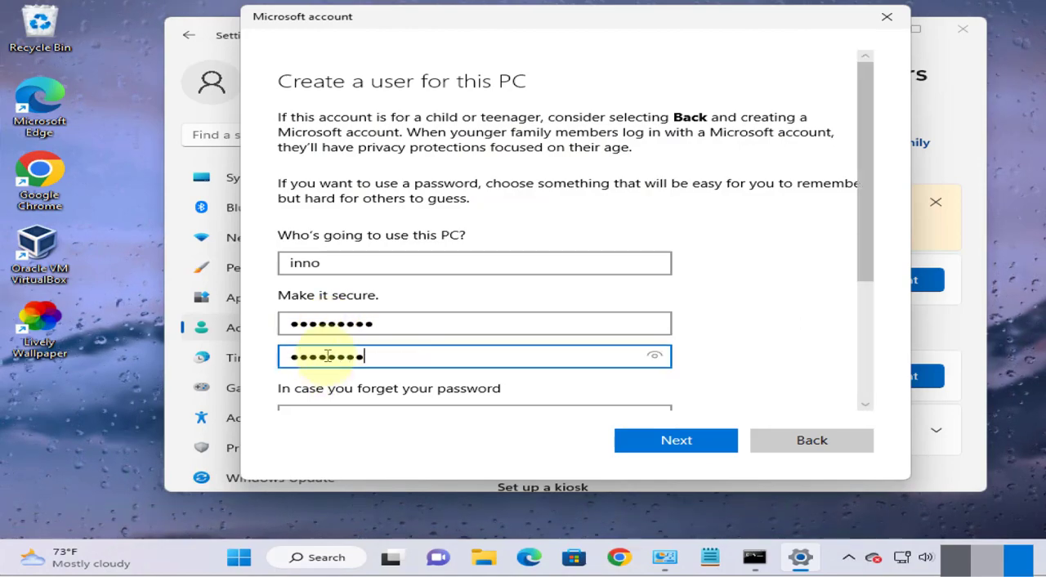
{"action": "scroll", "scroll_direction": "down", "scroll_amount": 3}
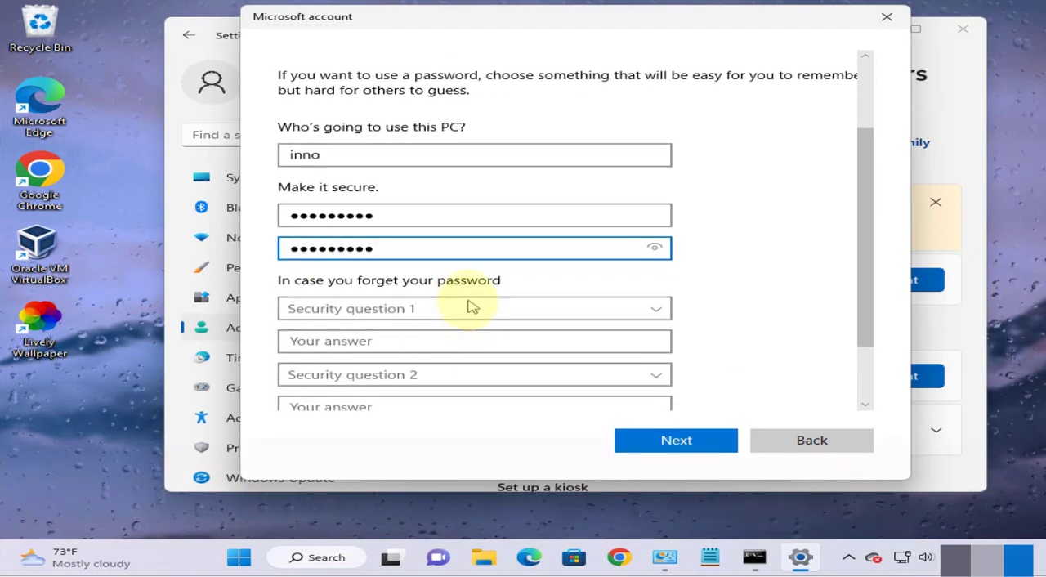
{"action": "left_click", "coordinate": [474, 309]}
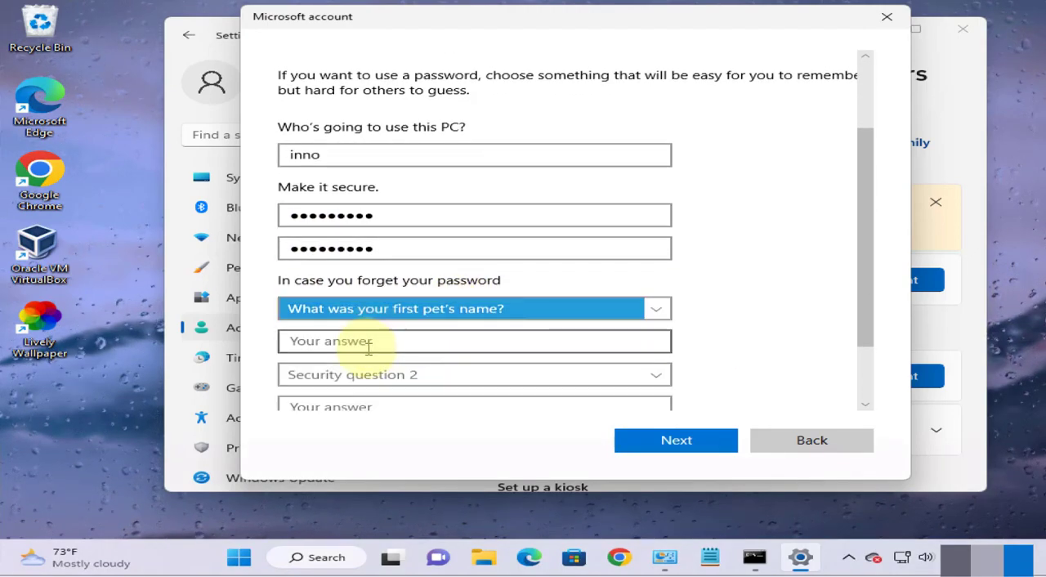
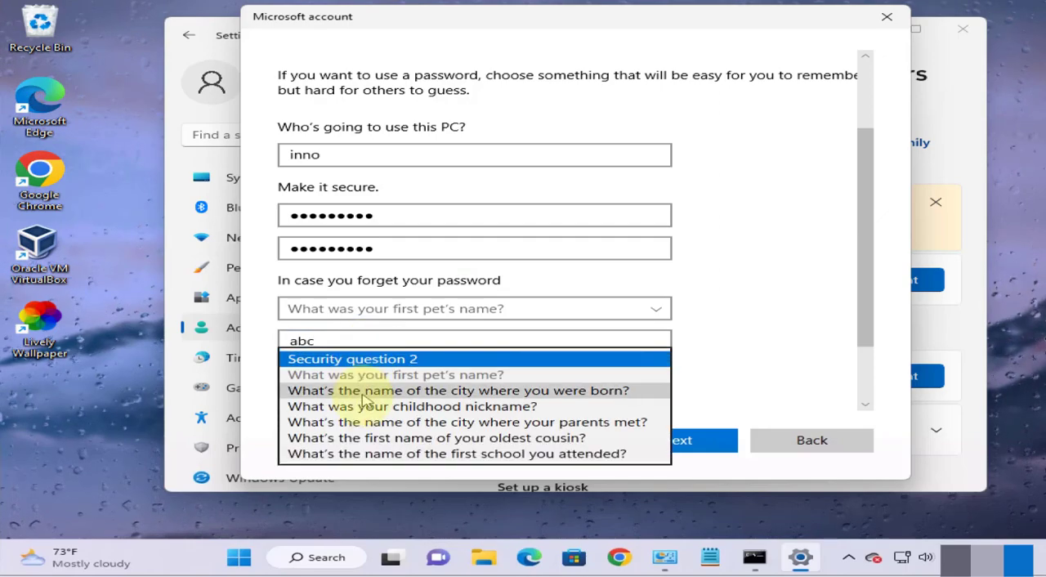
{"action": "left_click", "coordinate": [458, 389]}
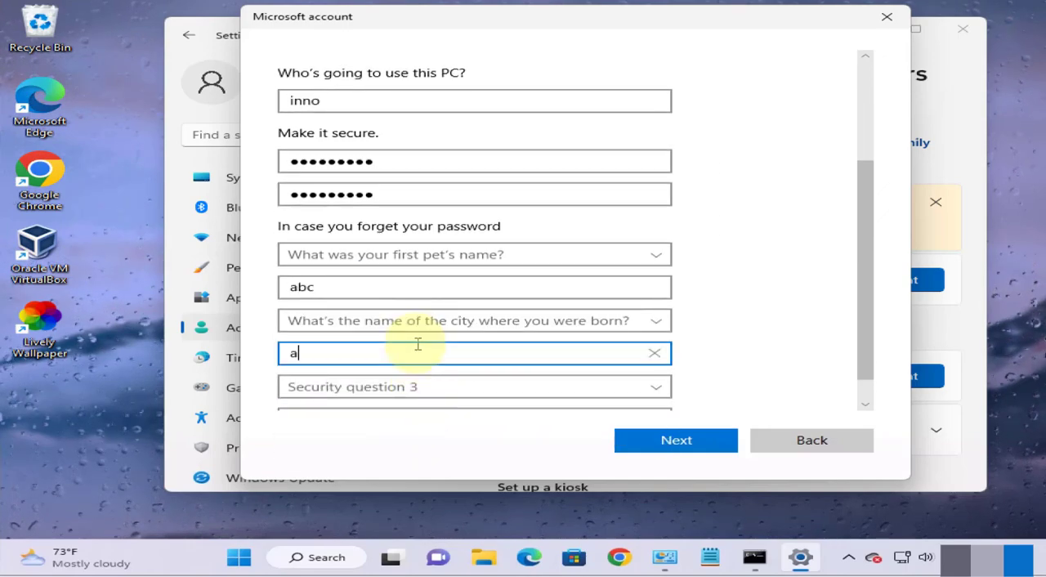
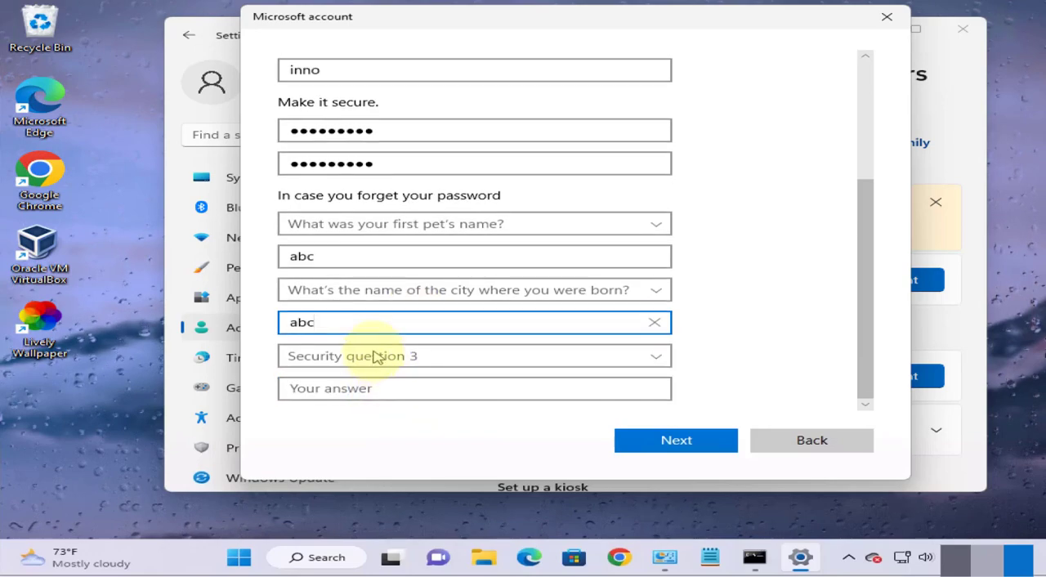
{"action": "left_click", "coordinate": [412, 356]}
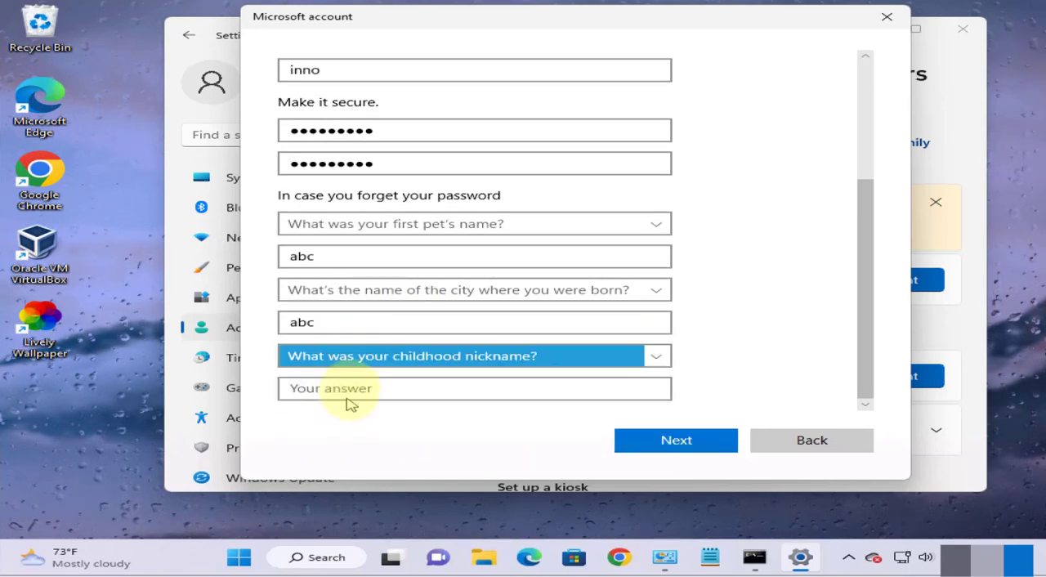
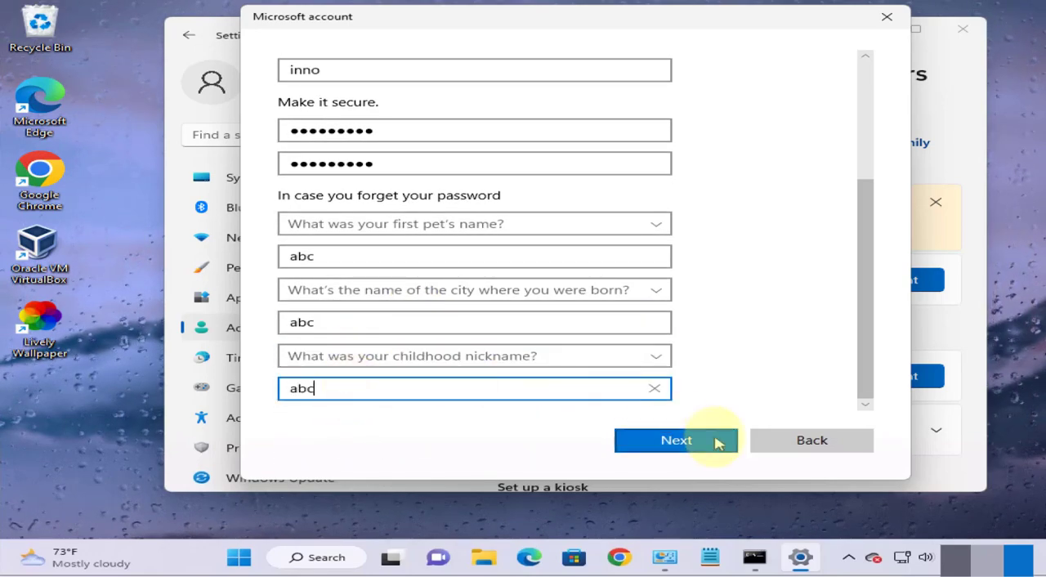
Submit the details so inno appears under Other users.
{"action": "left_click", "coordinate": [676, 440]}
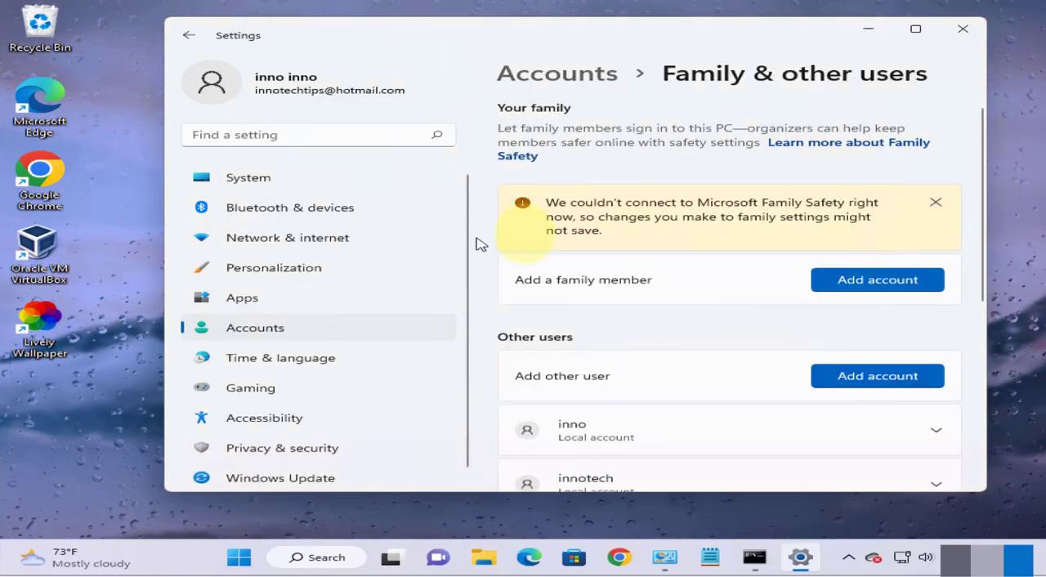
{"action": "scroll", "scroll_direction": "down", "scroll_amount": 3}
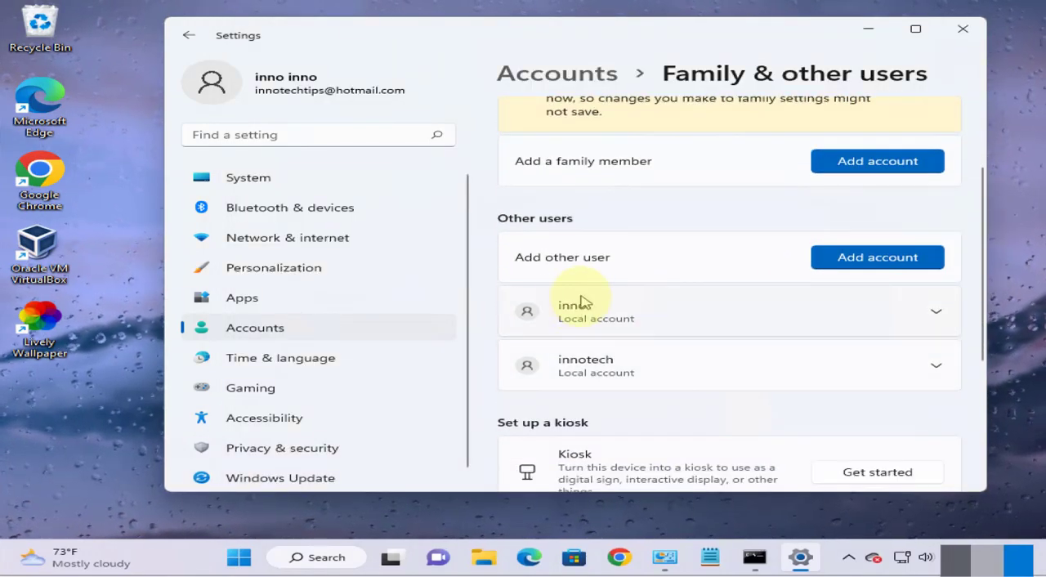
{"action": "mouse_move", "coordinate": [569, 341]}
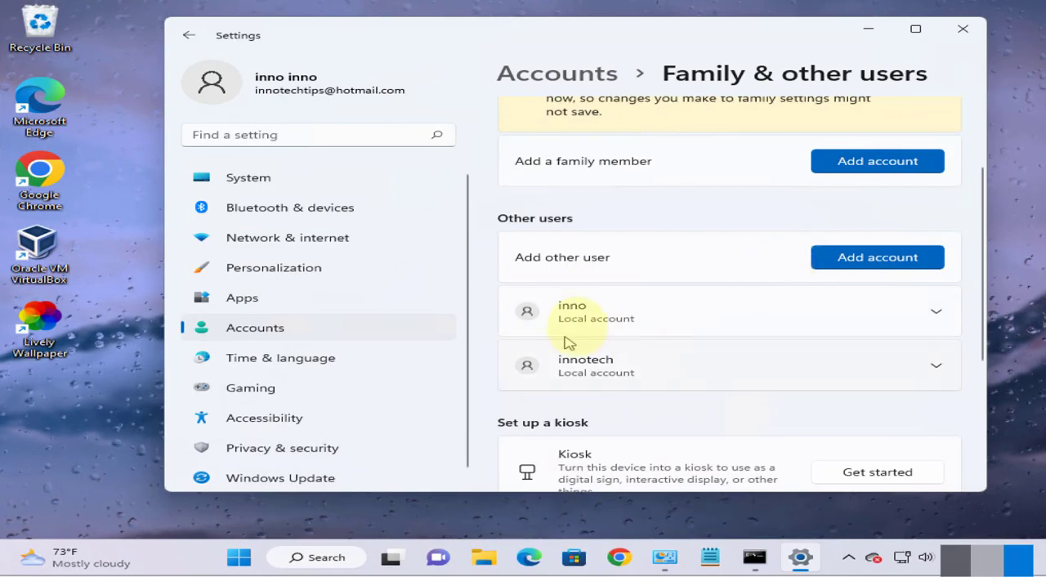
{"action": "scroll", "scroll_direction": "down", "scroll_amount": 3}
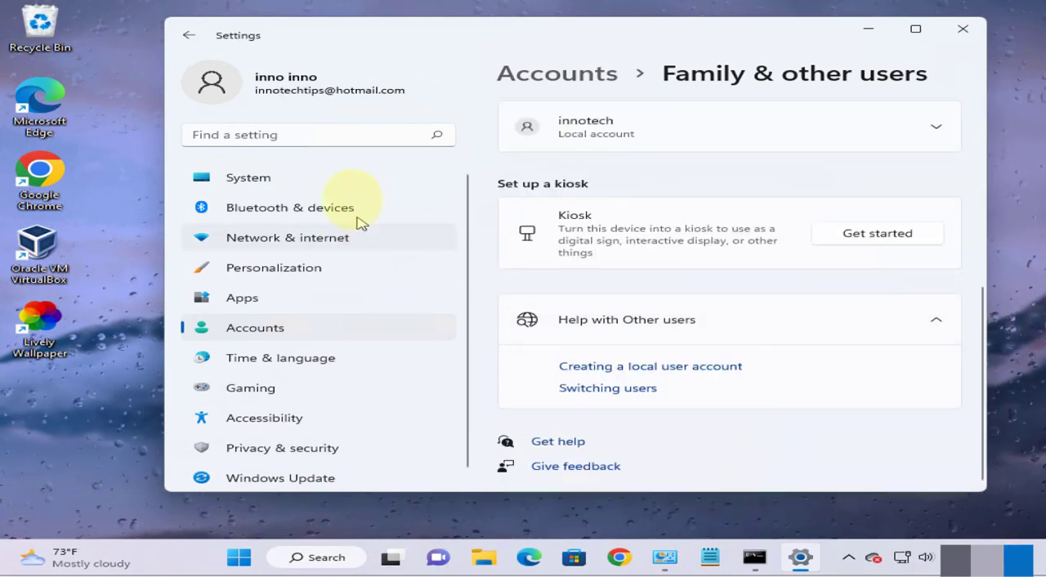
Search 'remote', reach Remote Desktop settings and the list of Remote Desktop users.
{"action": "left_click", "coordinate": [316, 134]}
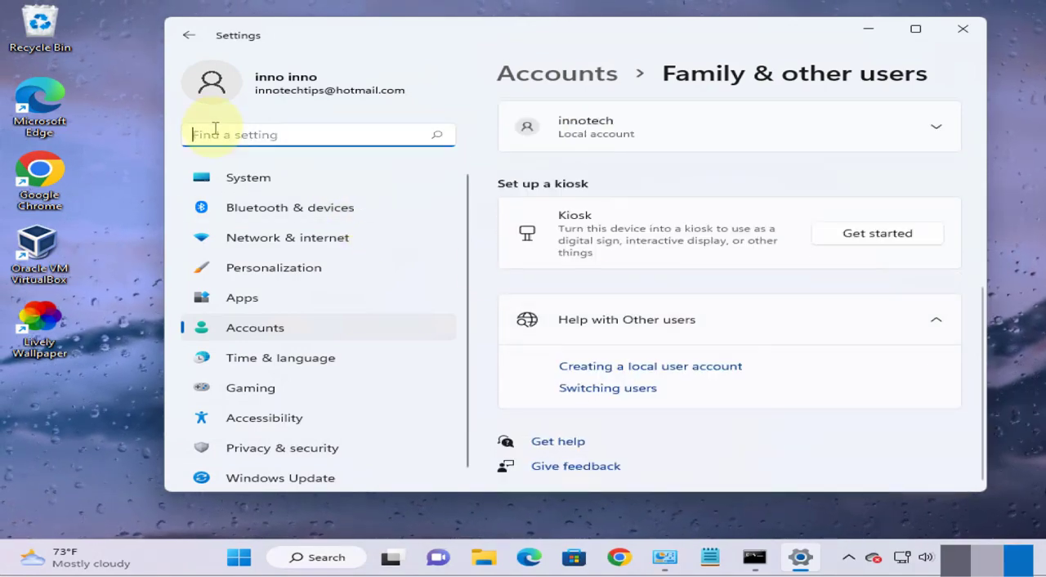
{"action": "type", "text": "remote"}
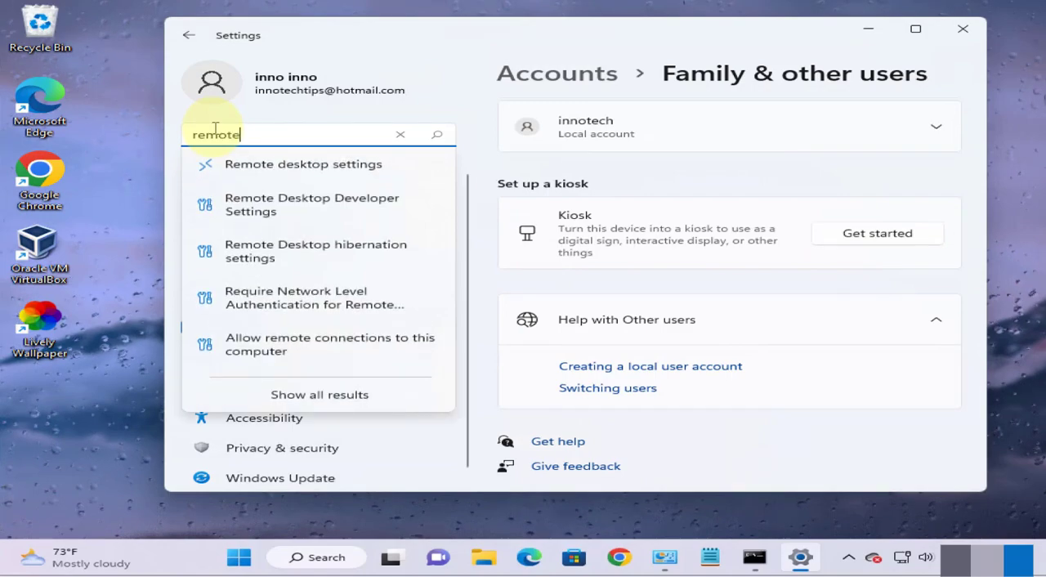
{"action": "left_click", "coordinate": [304, 163]}
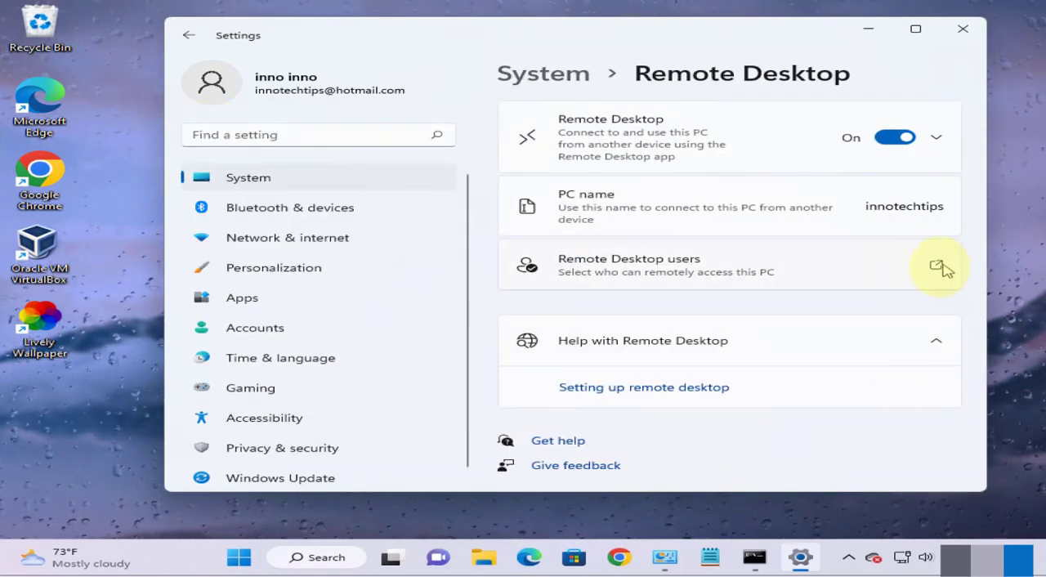
{"action": "left_click", "coordinate": [936, 264]}
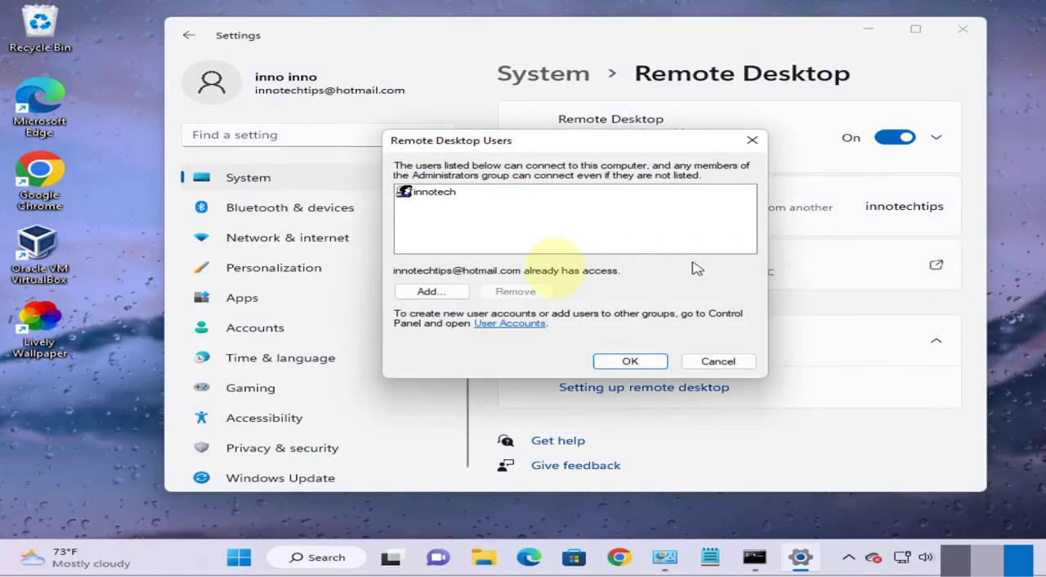
Add inno, resolved as INNOTECHTIPS\inno, as a Remote Desktop user.
{"action": "left_click", "coordinate": [431, 291]}
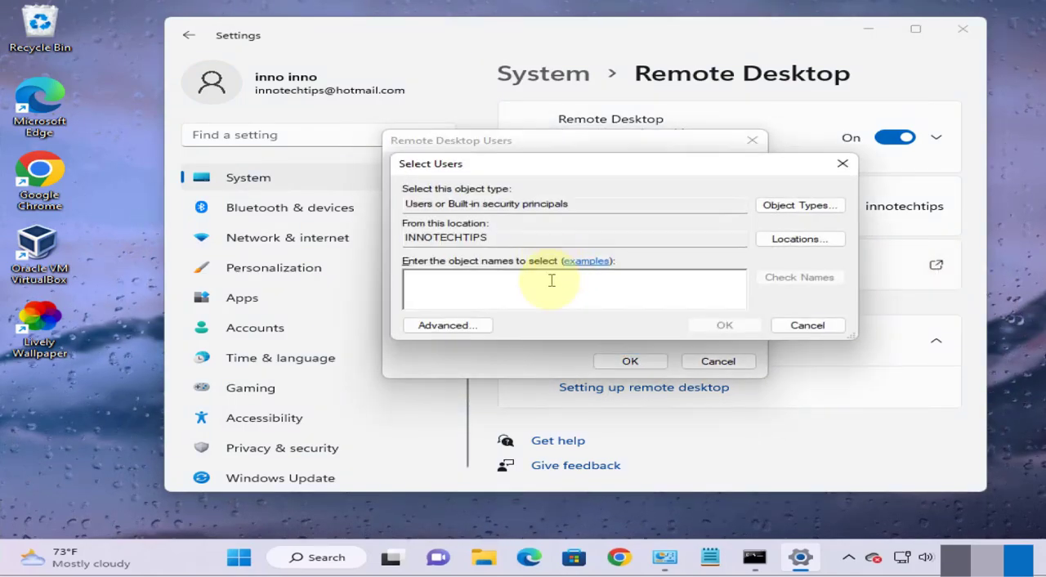
{"action": "type", "text": "inno"}
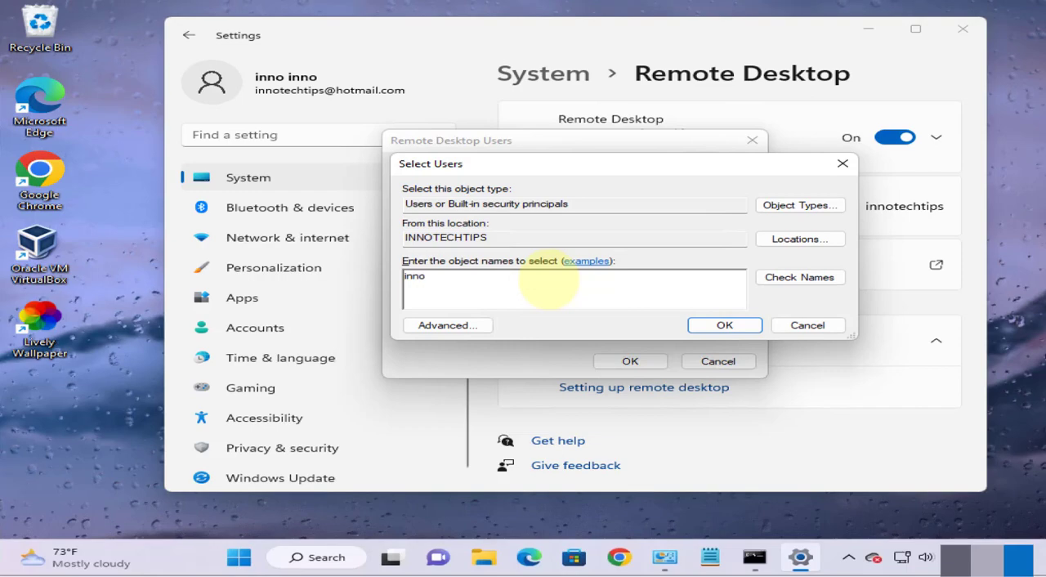
{"action": "left_click", "coordinate": [799, 278]}
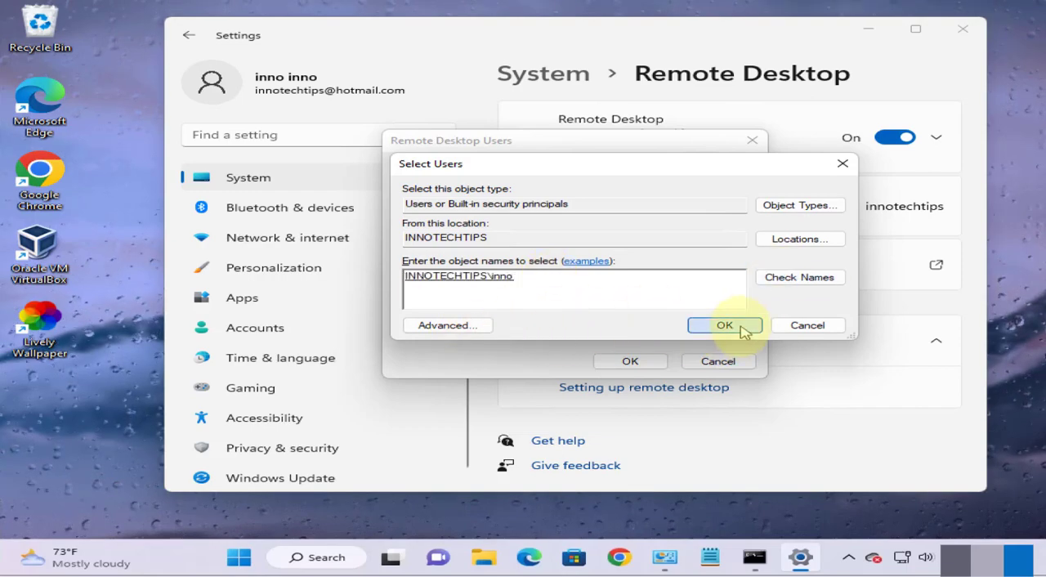
{"action": "left_click", "coordinate": [723, 323]}
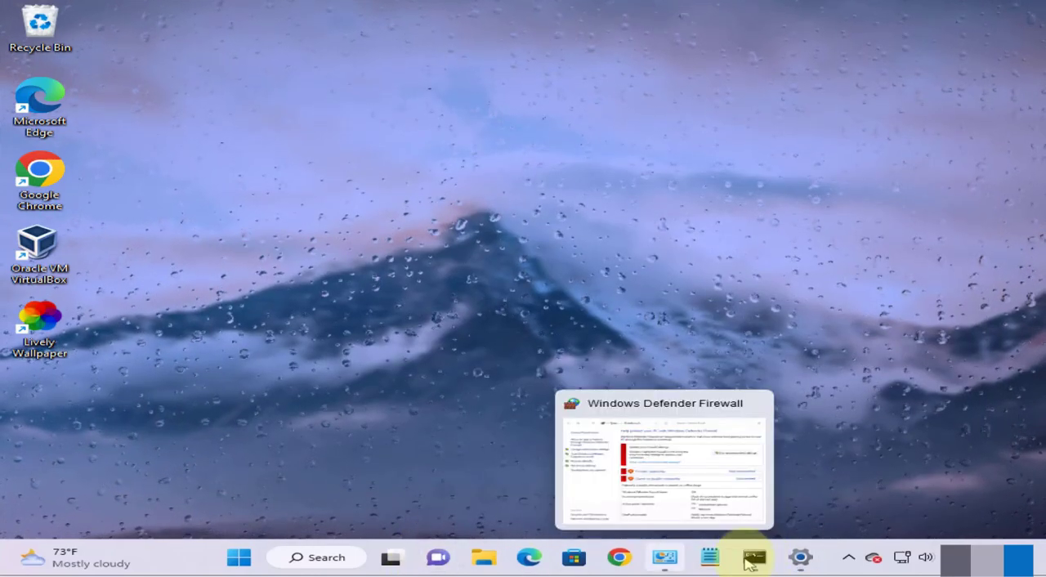
Launch Windows PowerShell via Start search 'po' and run ipconfig, revealing IPv4 172.16.1.101.
{"action": "left_click", "coordinate": [752, 555]}
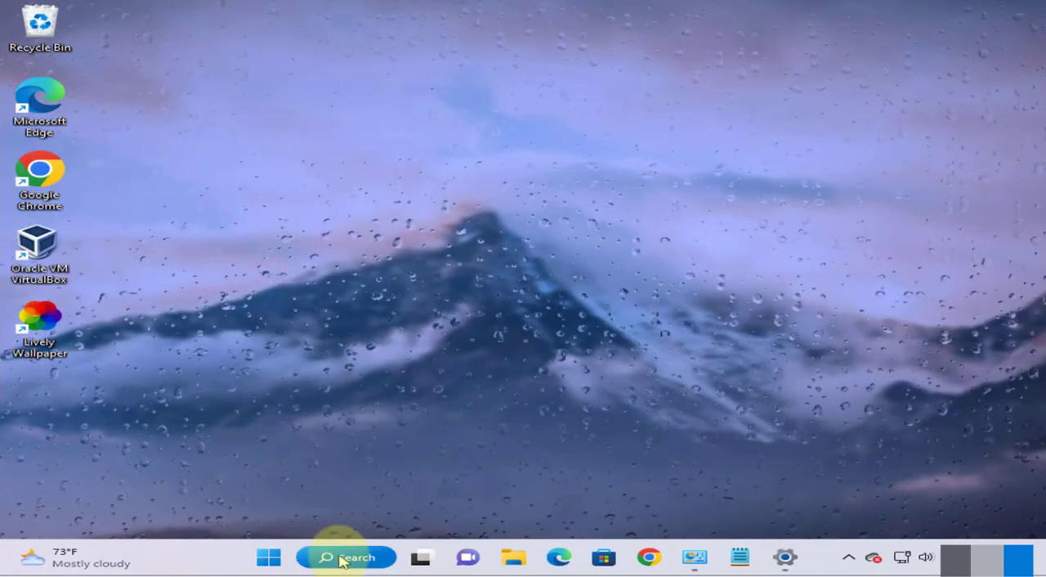
{"action": "left_click", "coordinate": [346, 556]}
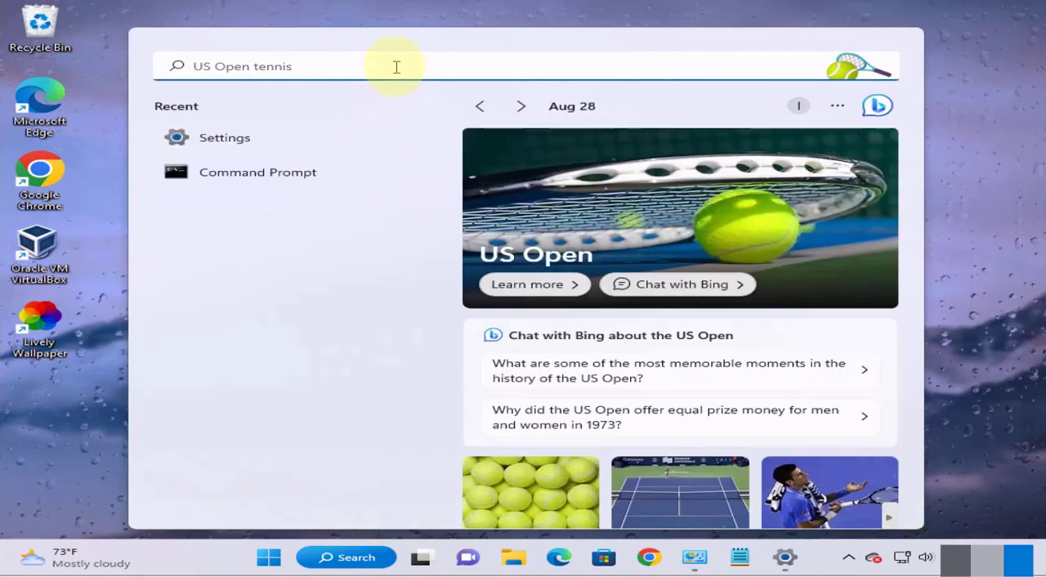
{"action": "type", "text": "p"}
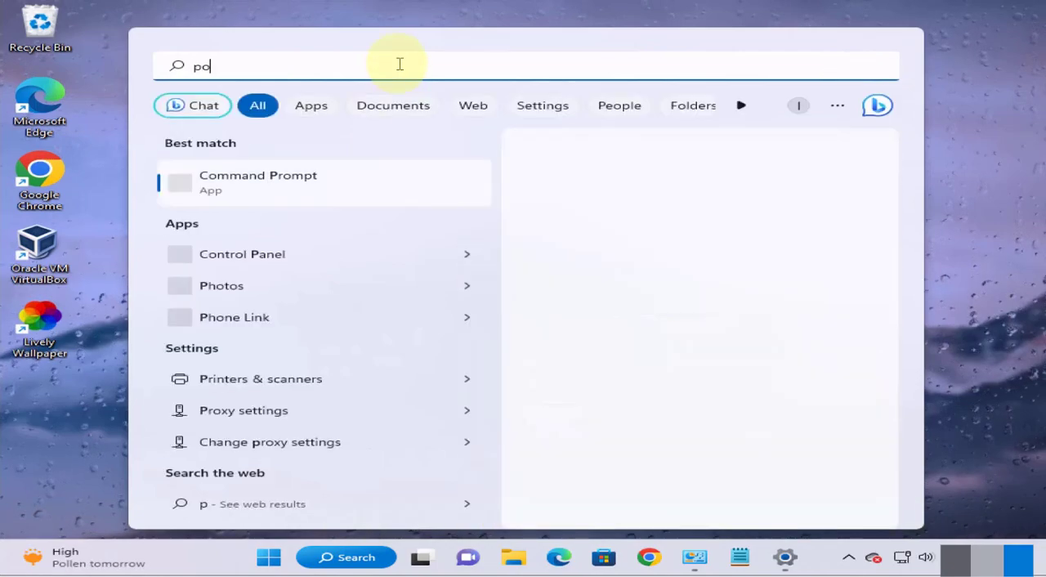
{"action": "type", "text": "o"}
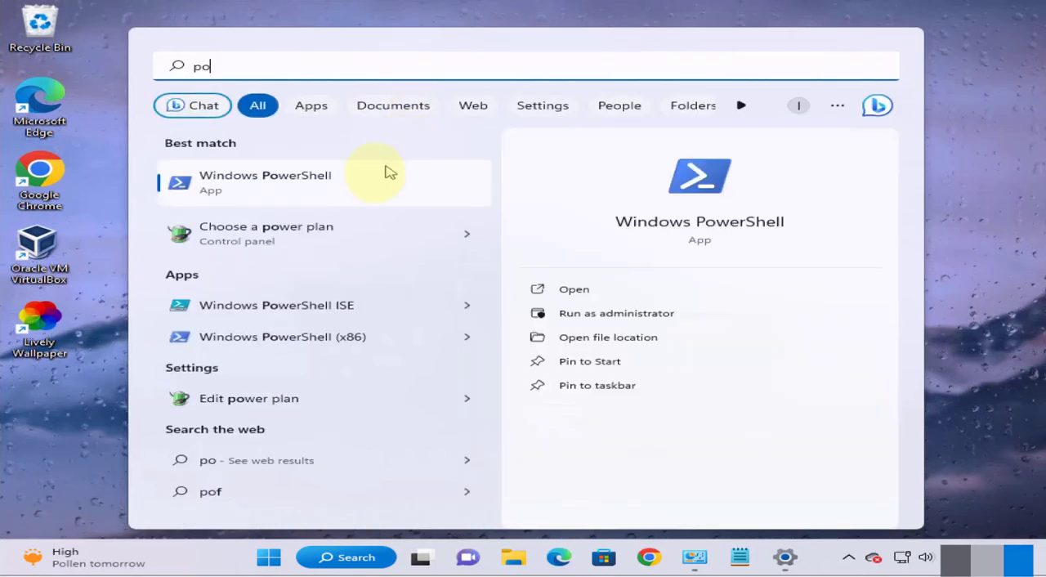
{"action": "left_click", "coordinate": [265, 181]}
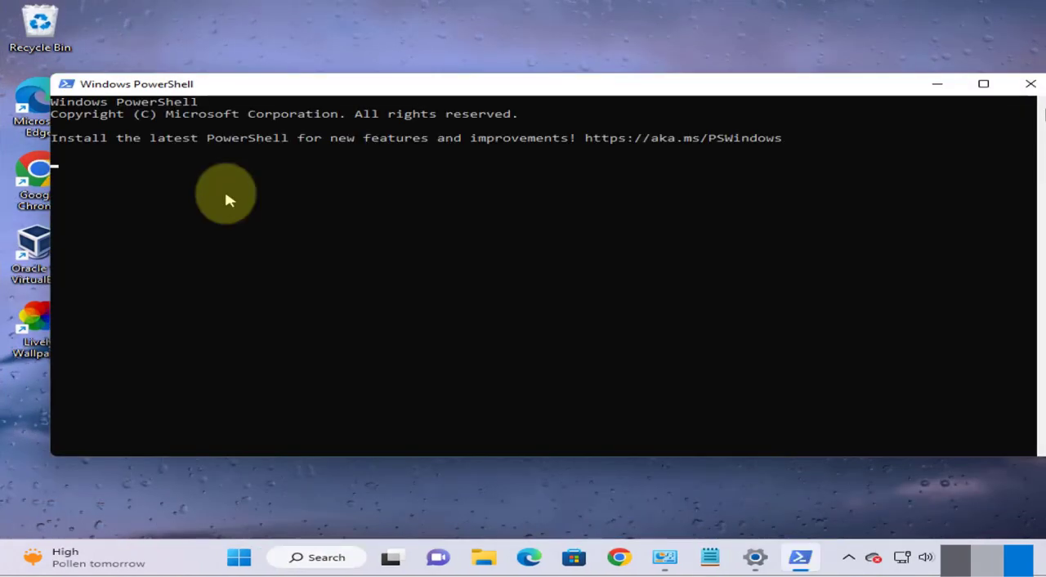
{"action": "type", "text": "ipconfig"}
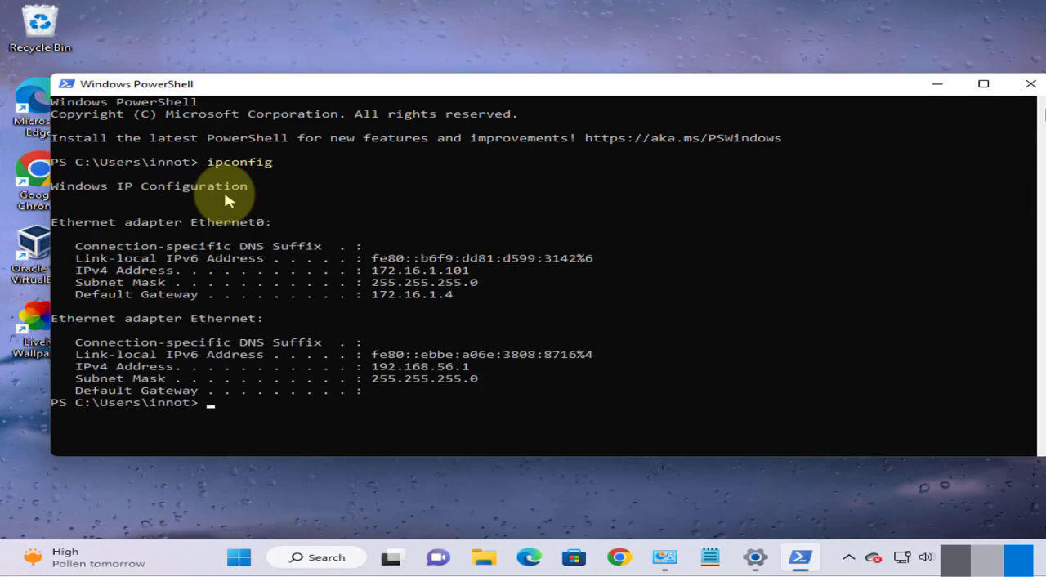
{"action": "left_click_drag", "start_coordinate": [371, 270], "coordinate": [471, 270]}
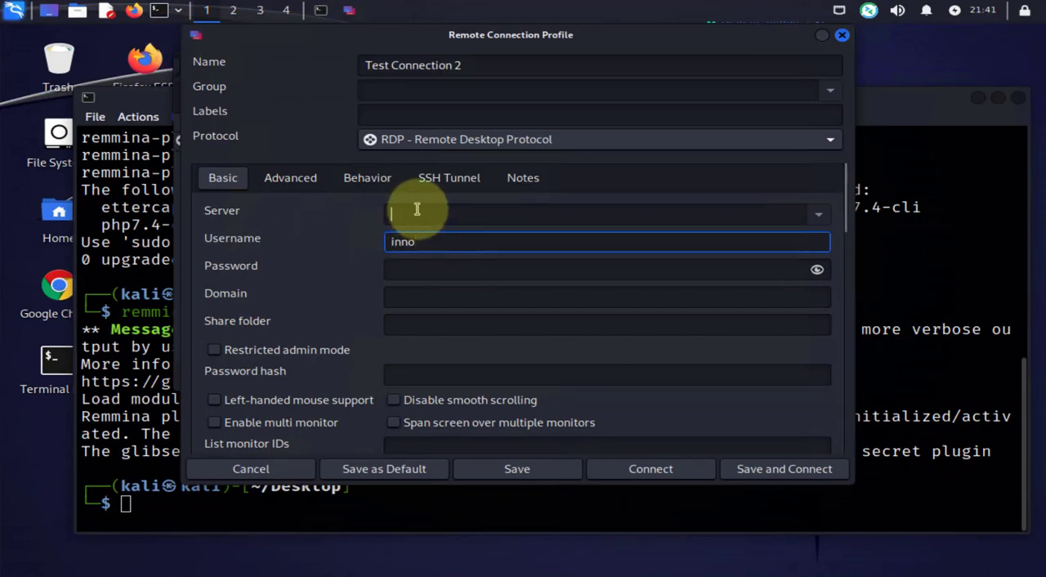
Enter server 172.16.1.101 and ping it from the Kali terminal, getting replies, then stop the ping.
{"action": "type", "text": "172.1"}
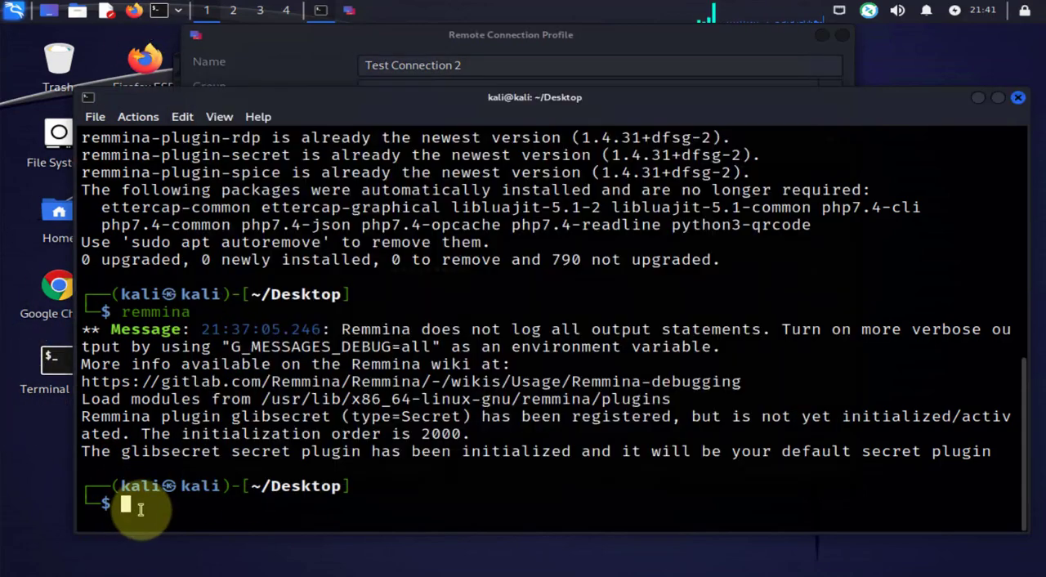
{"action": "type", "text": "ping 172.16.1.10"}
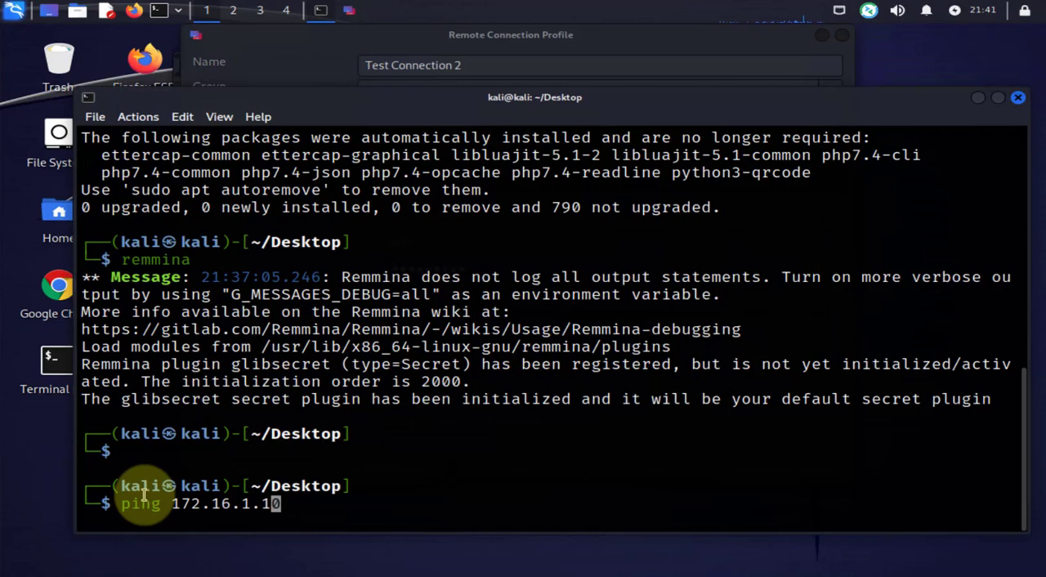
{"action": "key", "text": "Return"}
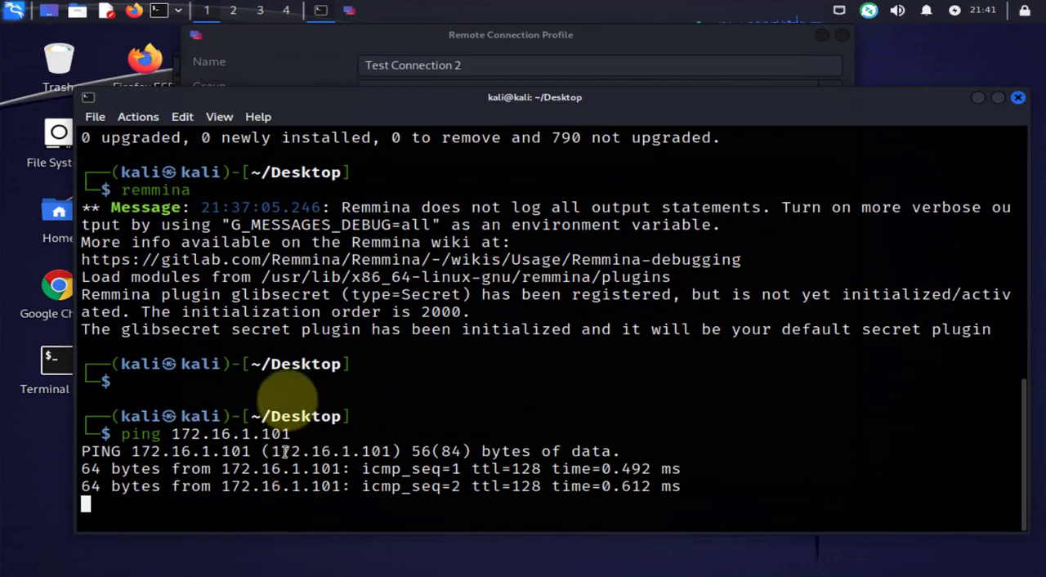
{"action": "key", "text": "ctrl+c"}
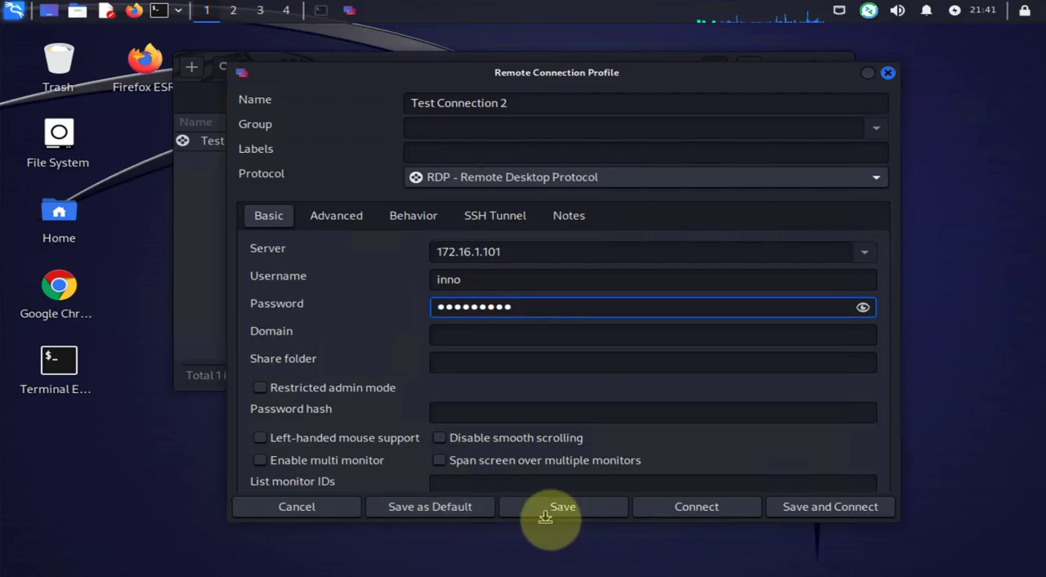
Save the Test Connection 2 profile for 172.16.1.101 as user inno and start connecting to it.
{"action": "left_click", "coordinate": [562, 507]}
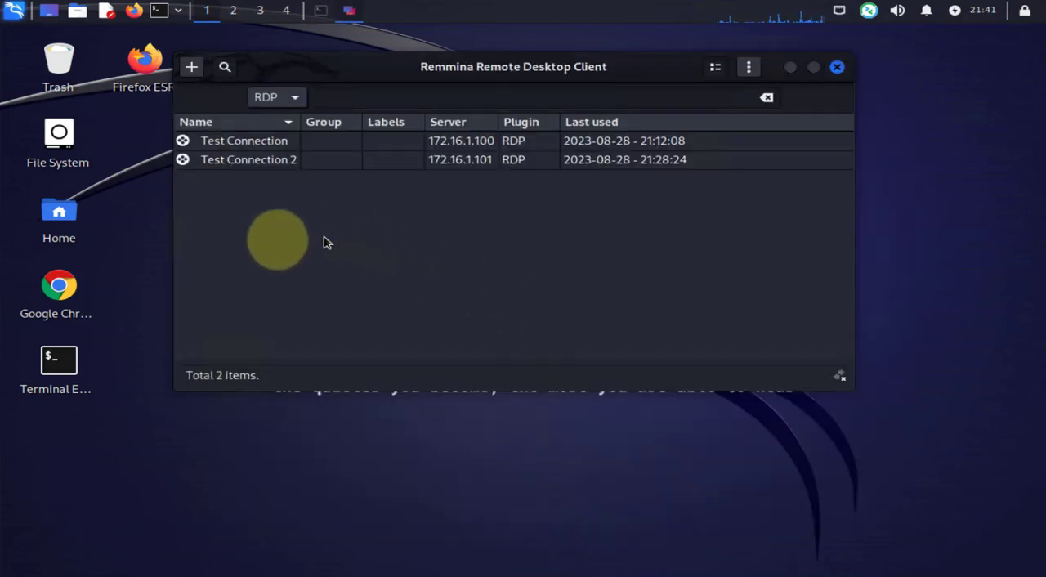
{"action": "mouse_move", "coordinate": [296, 167]}
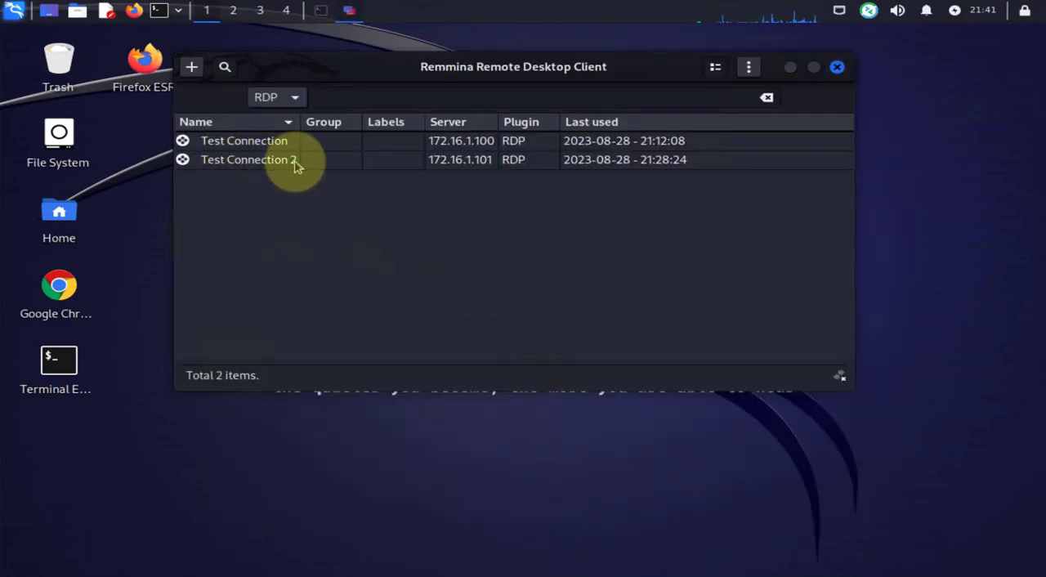
{"action": "mouse_move", "coordinate": [265, 163]}
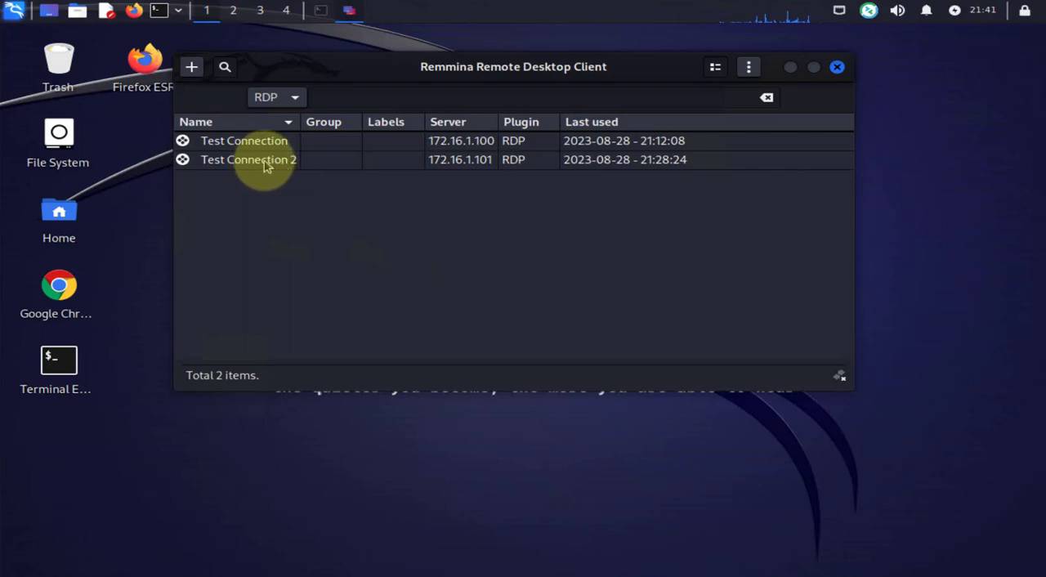
{"action": "mouse_move", "coordinate": [482, 166]}
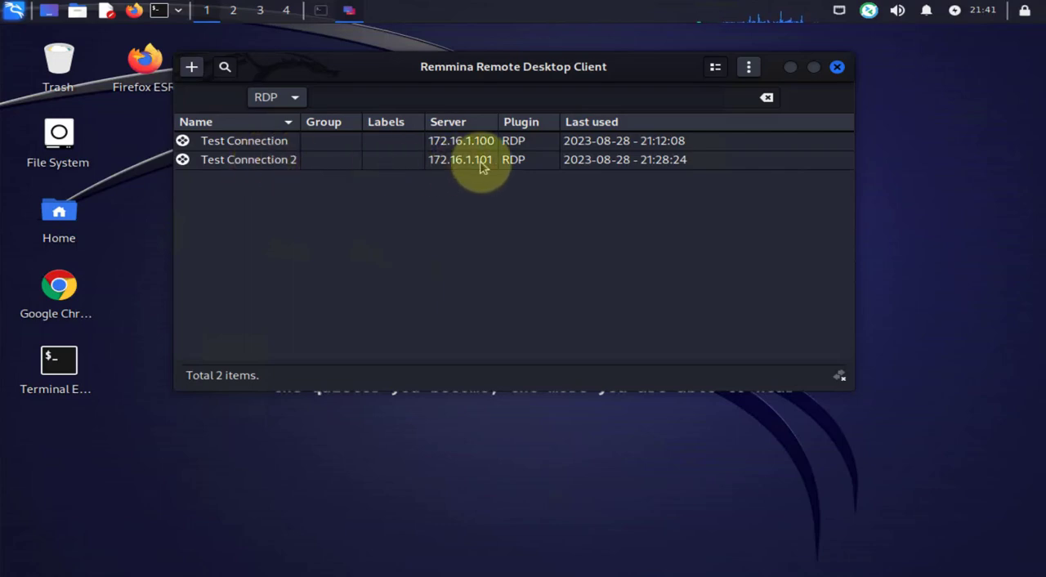
{"action": "mouse_move", "coordinate": [472, 170]}
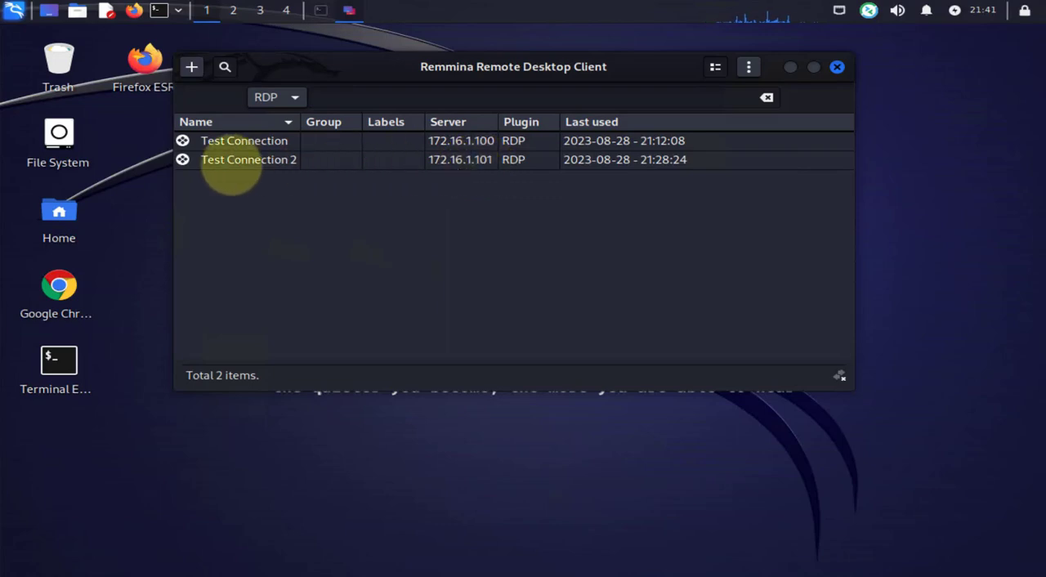
{"action": "double_click", "coordinate": [249, 160]}
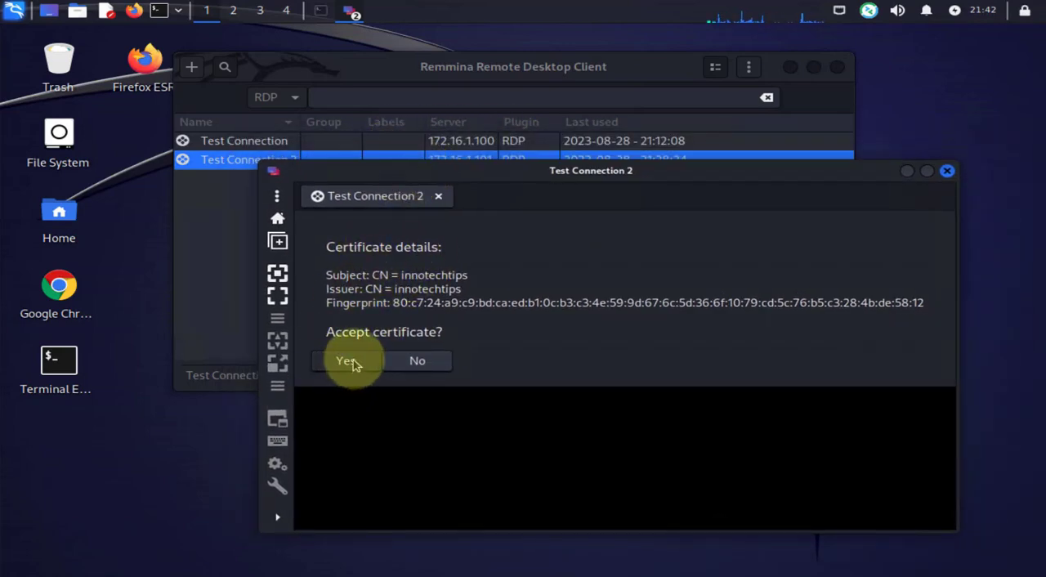
Accept the remote PC's certificate and confirm signing in as inno despite another user being signed in.
{"action": "left_click", "coordinate": [343, 360]}
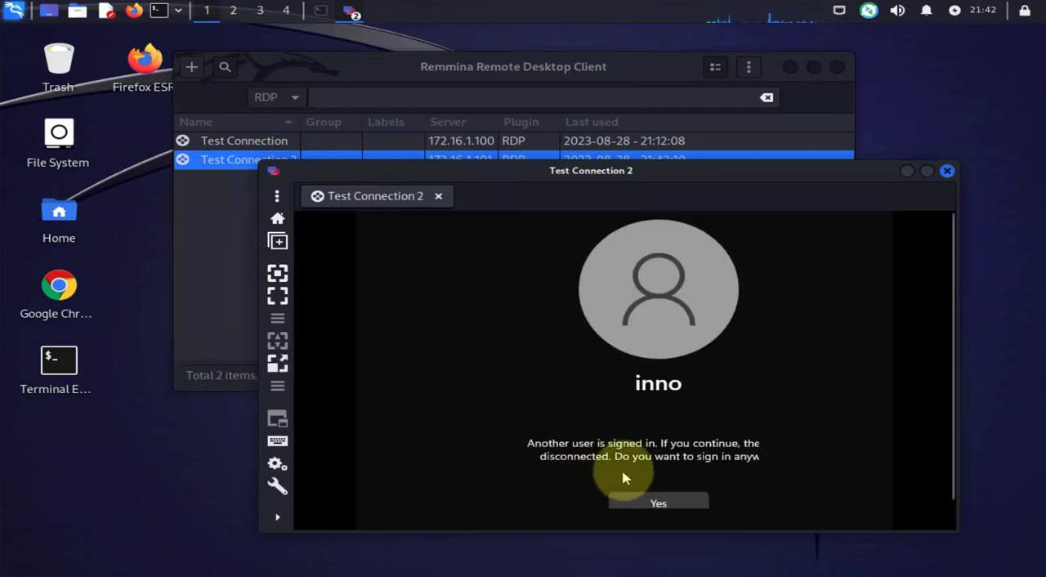
{"action": "mouse_move", "coordinate": [682, 456]}
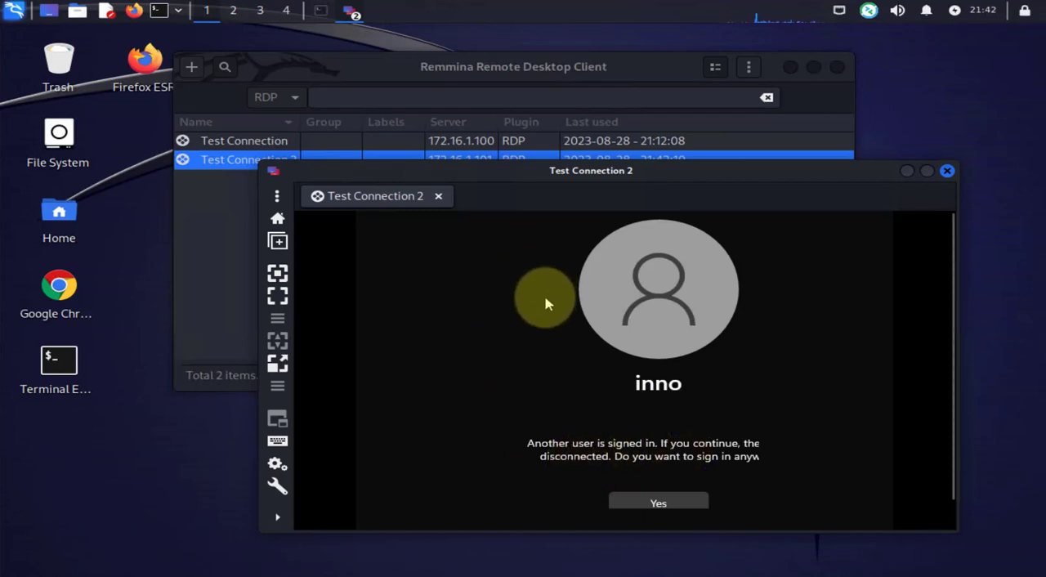
{"action": "mouse_move", "coordinate": [552, 335]}
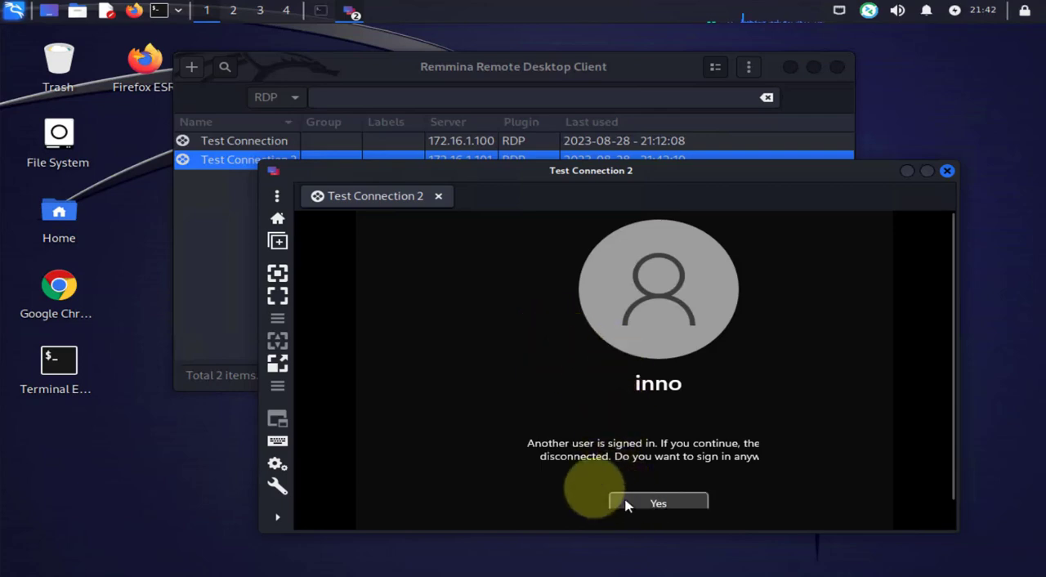
{"action": "mouse_move", "coordinate": [507, 205]}
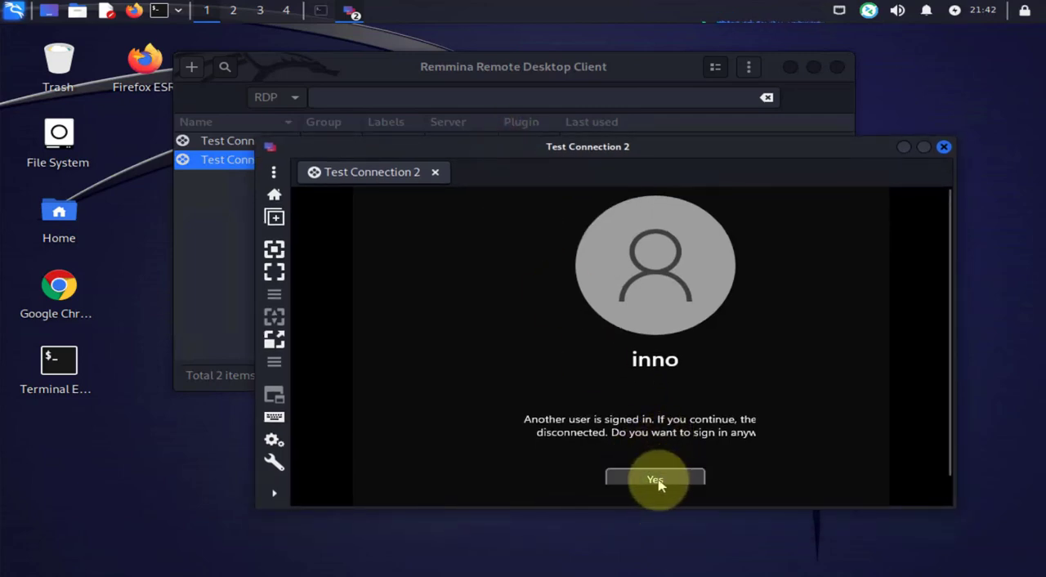
{"action": "left_click", "coordinate": [654, 478]}
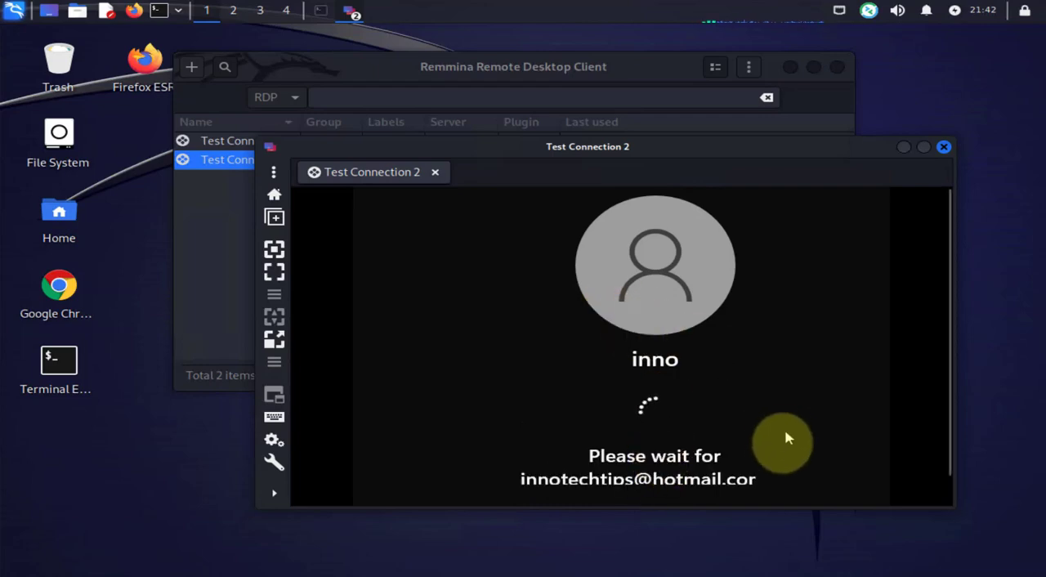
{"action": "mouse_move", "coordinate": [654, 429]}
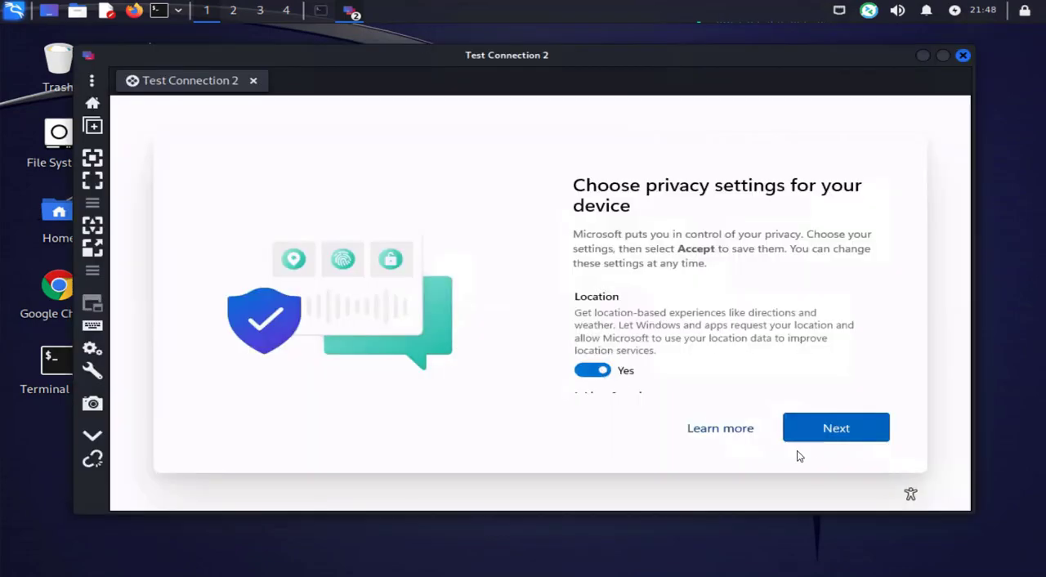
{"action": "mouse_move", "coordinate": [515, 398]}
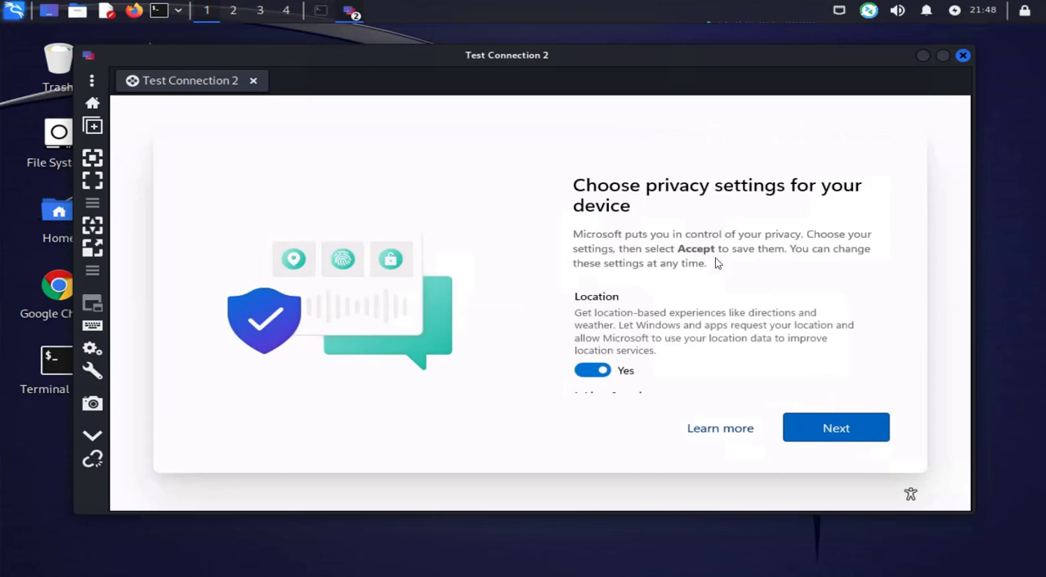
{"action": "mouse_move", "coordinate": [718, 275]}
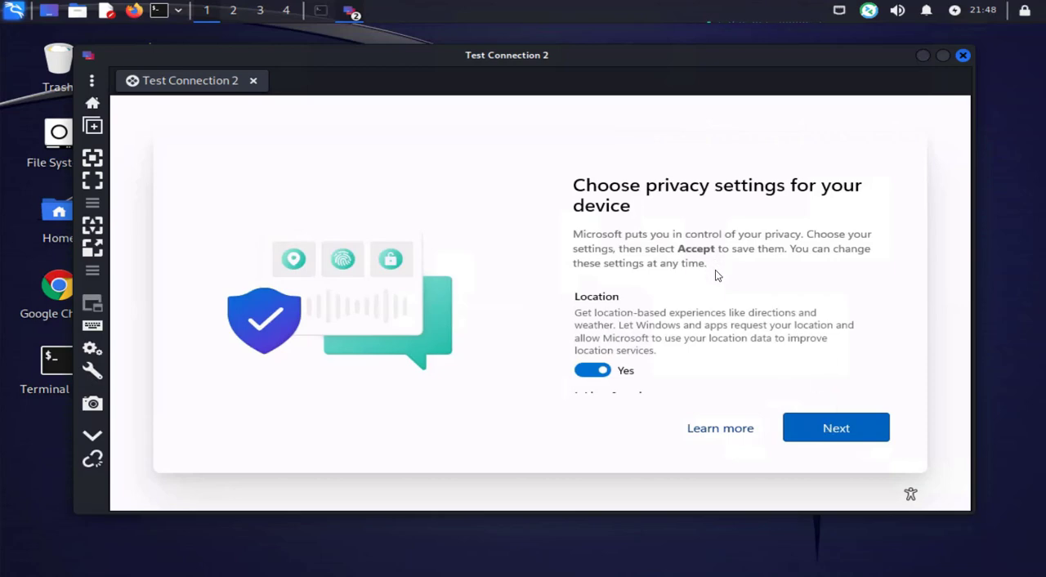
{"action": "mouse_move", "coordinate": [719, 309]}
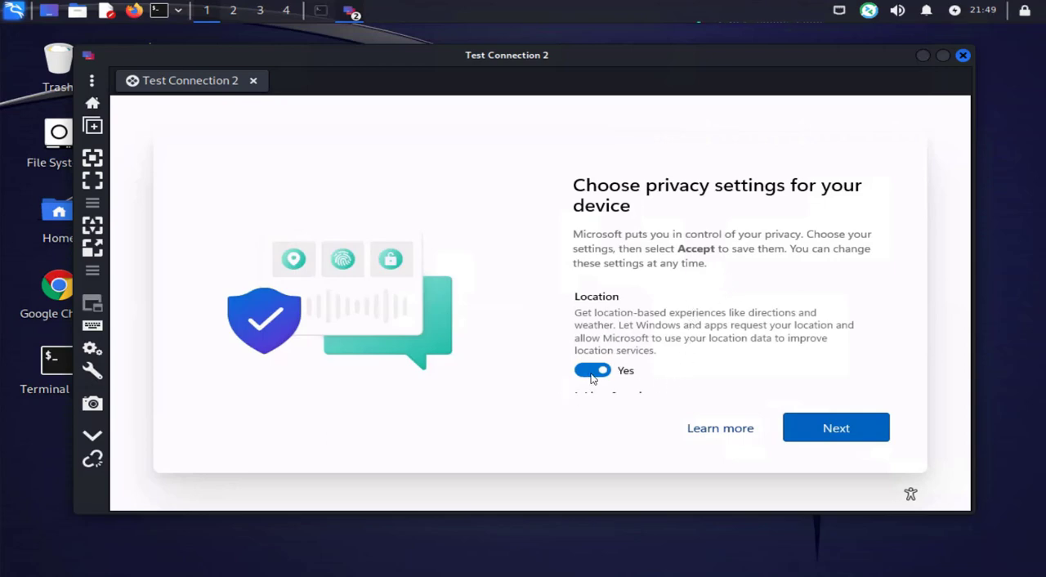
Scroll down through the 'Choose privacy settings for your device' page in the remote session.
{"action": "scroll", "scroll_direction": "down", "scroll_amount": 3}
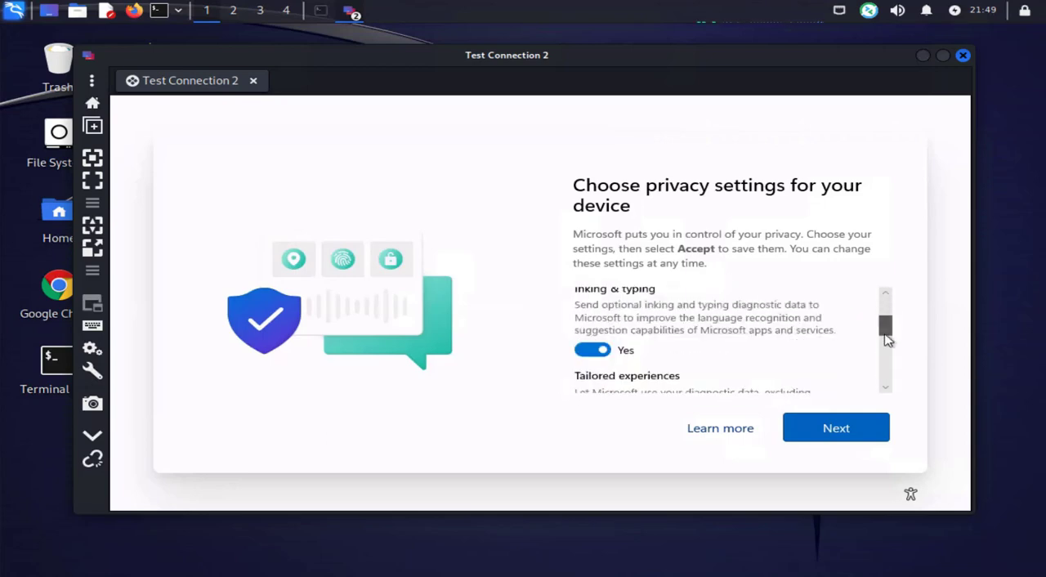
{"action": "scroll", "scroll_direction": "down", "scroll_amount": 3}
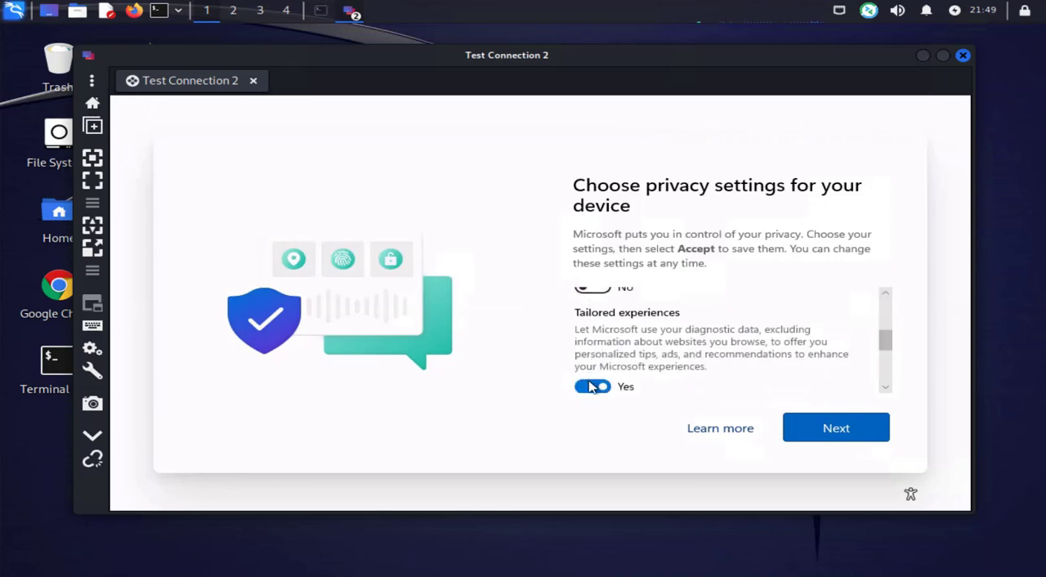
{"action": "scroll", "scroll_direction": "down", "scroll_amount": 3}
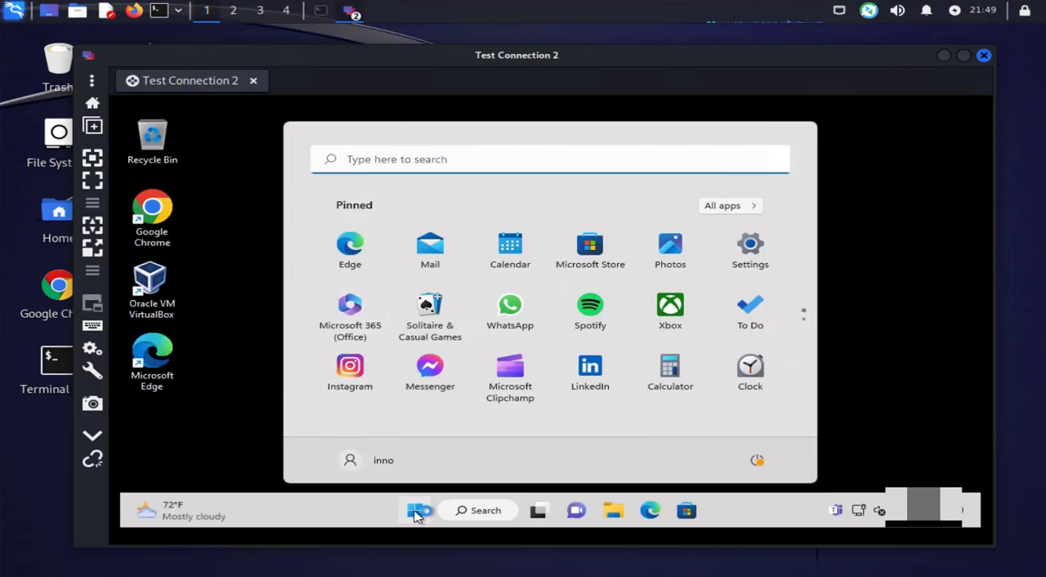
Launch Command Prompt via Start search 'cmd' and run ipconfig showing 172.16.1.101 and 192.168.56.1.
{"action": "type", "text": "cmd"}
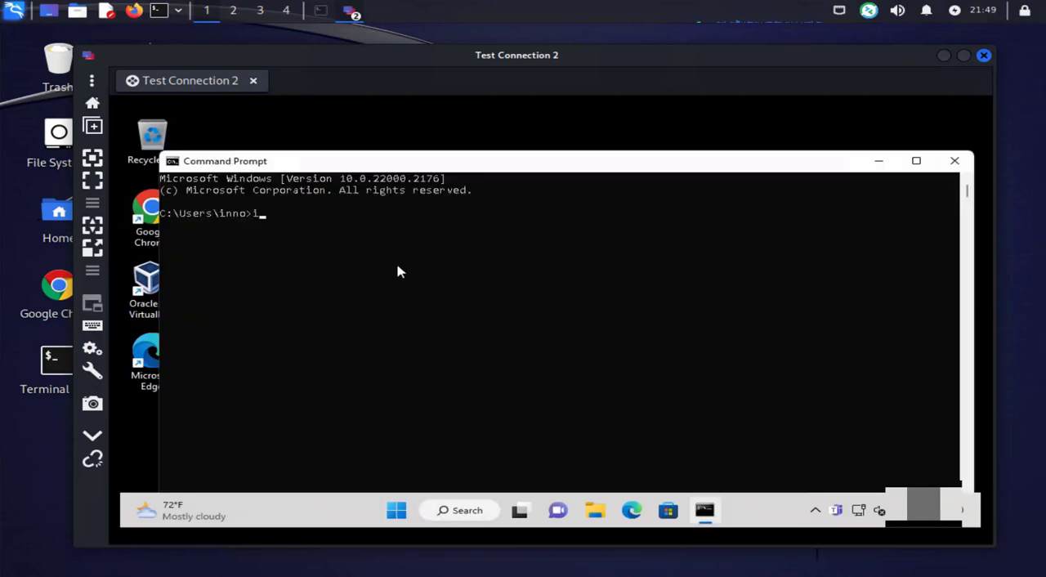
{"action": "type", "text": "pconfig"}
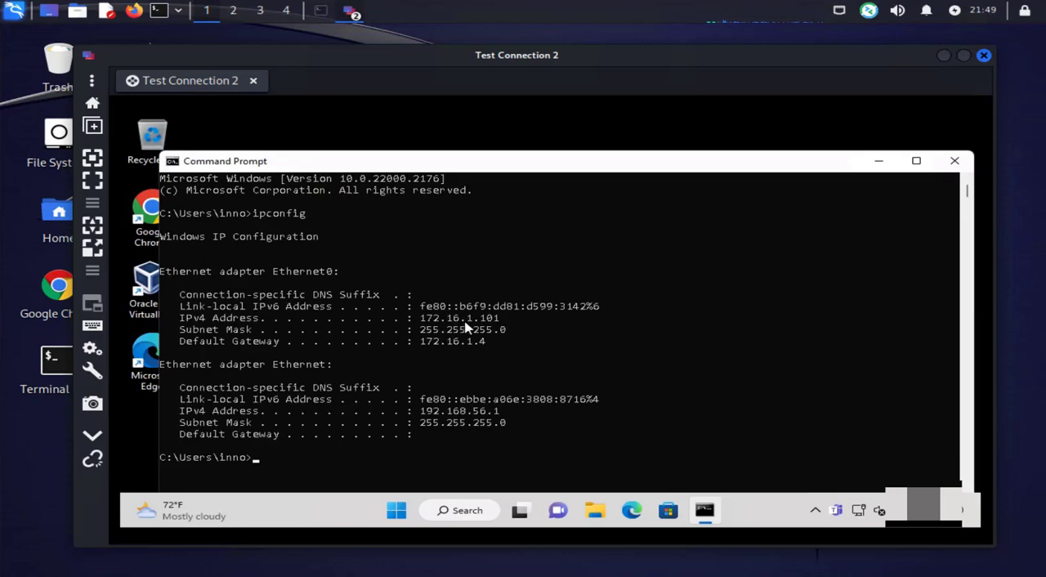
{"action": "mouse_move", "coordinate": [505, 326]}
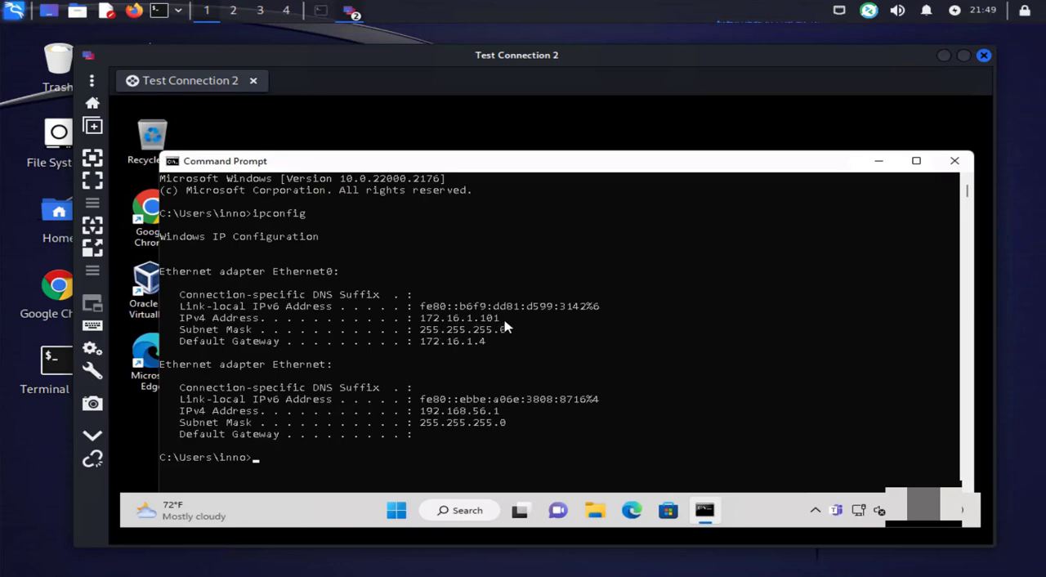